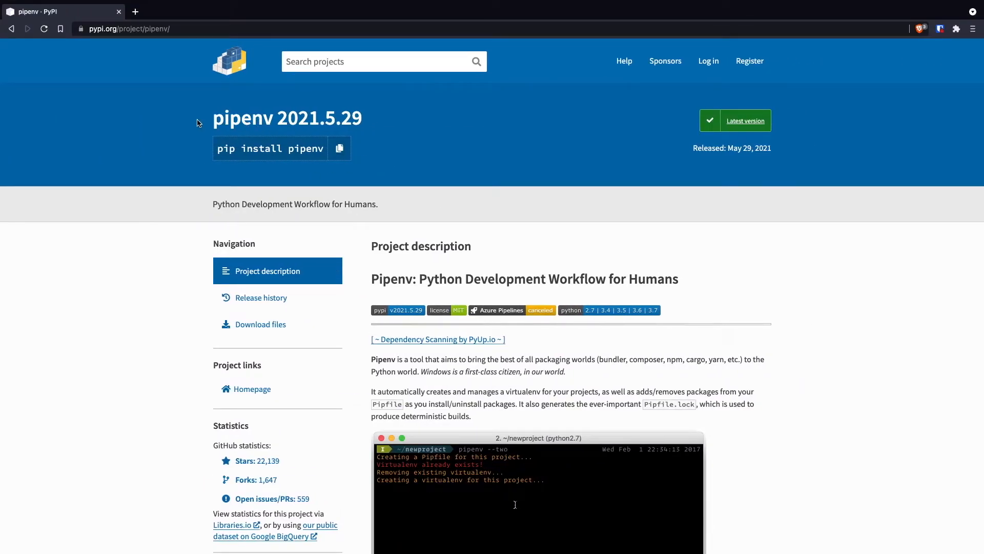
Select the pipenv package name and scroll to the Installation section of its PyPI page
double_click(241, 118)
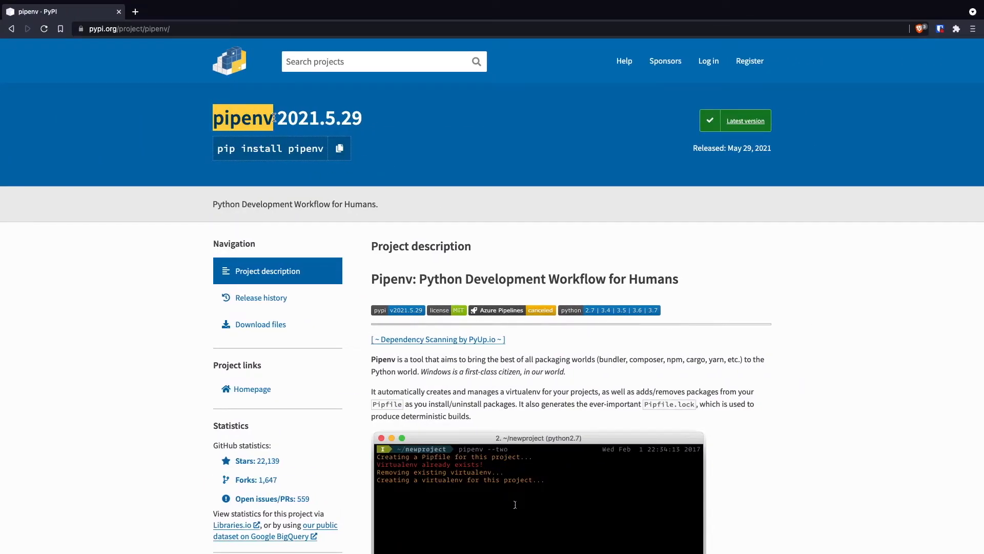
mouse_move(458, 209)
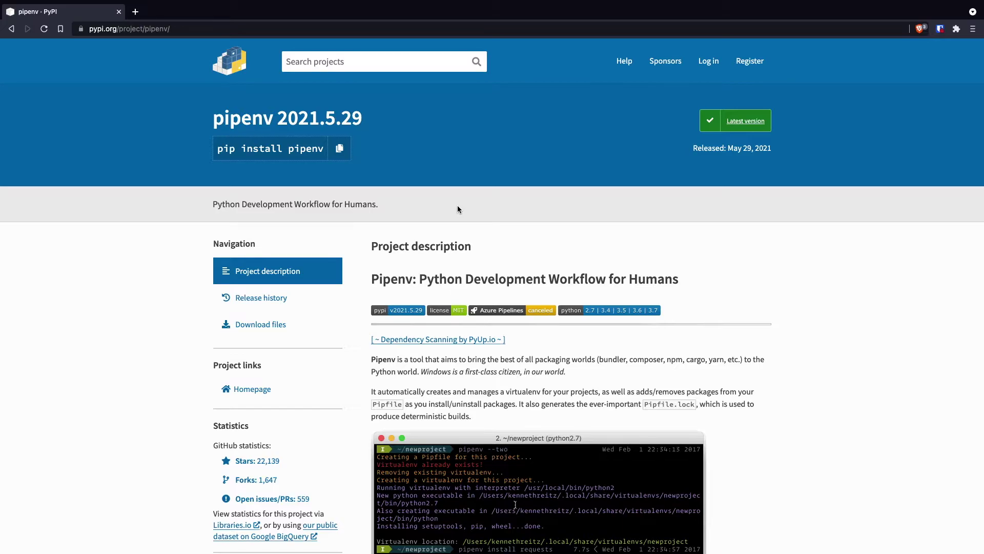
scroll("down", 3)
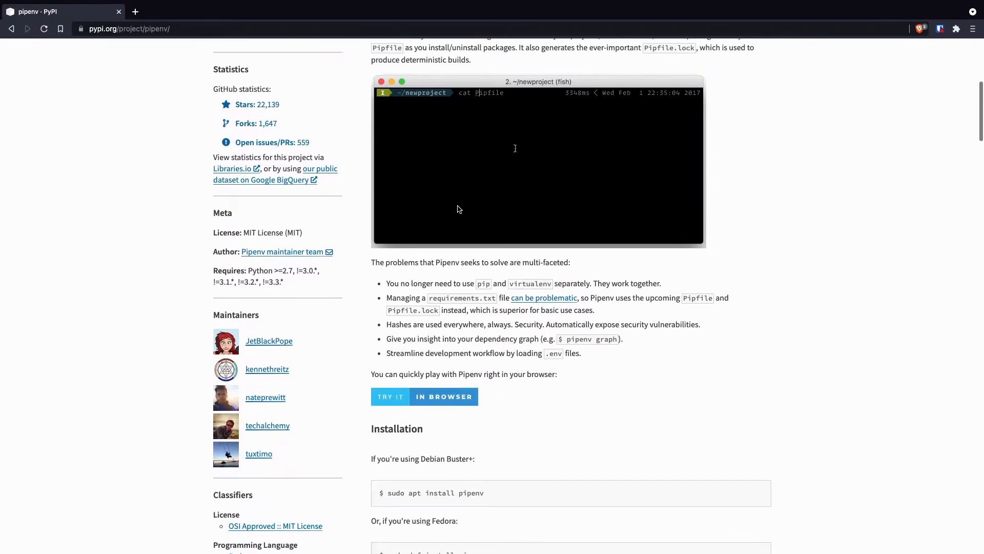
scroll("down", 3)
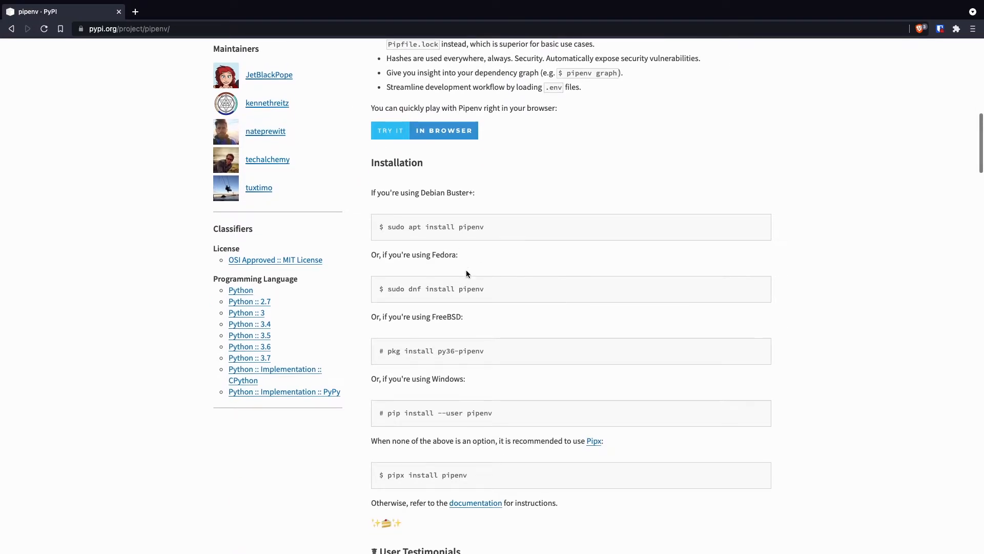
scroll("down", 3)
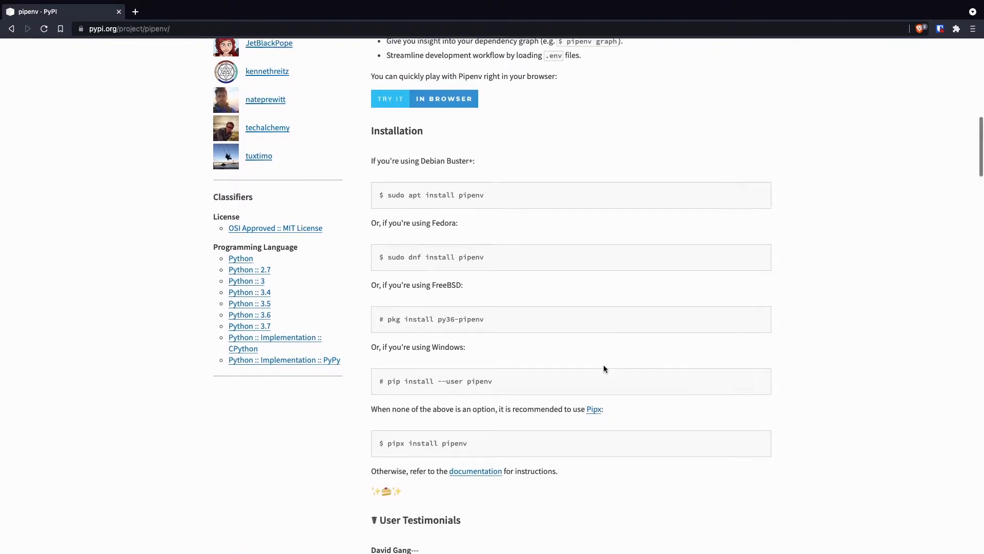
scroll("down", 3)
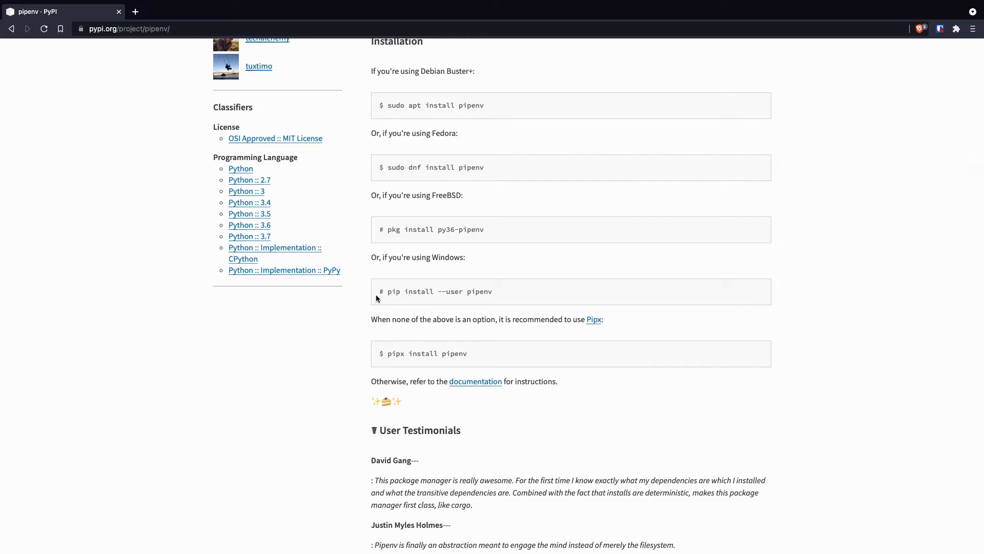
mouse_move(376, 396)
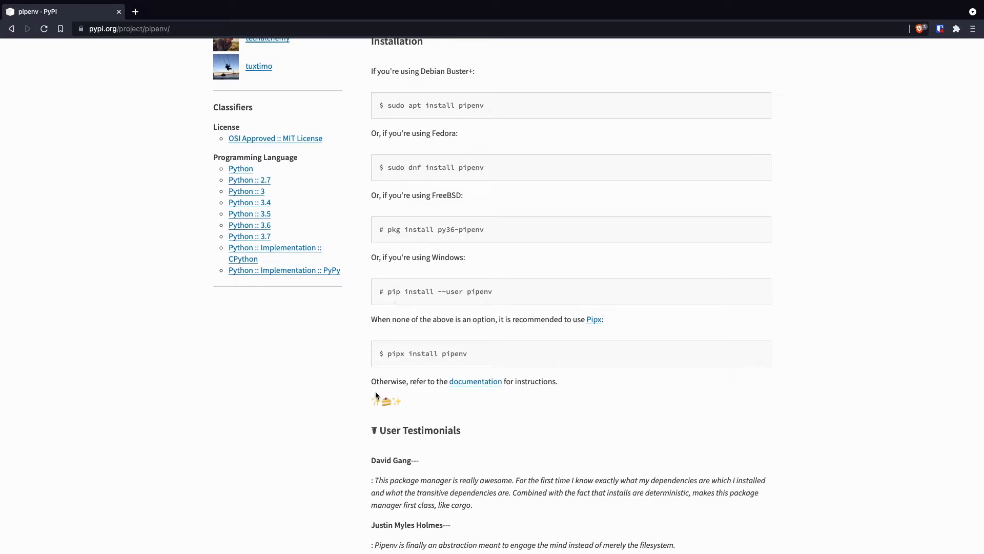
mouse_move(497, 291)
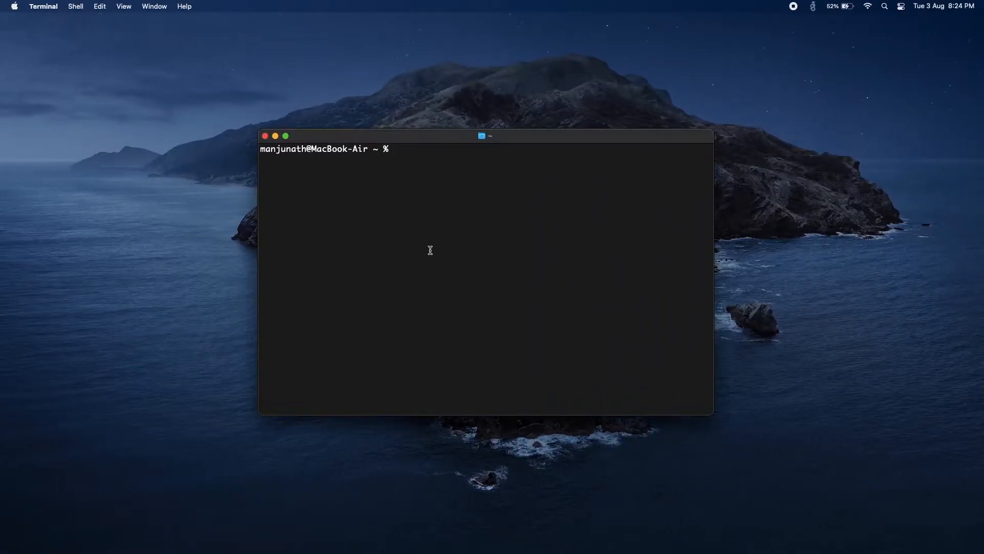
Run python3 -m pip install pipenv, which reports pipenv and dependencies already satisfied
type("python")
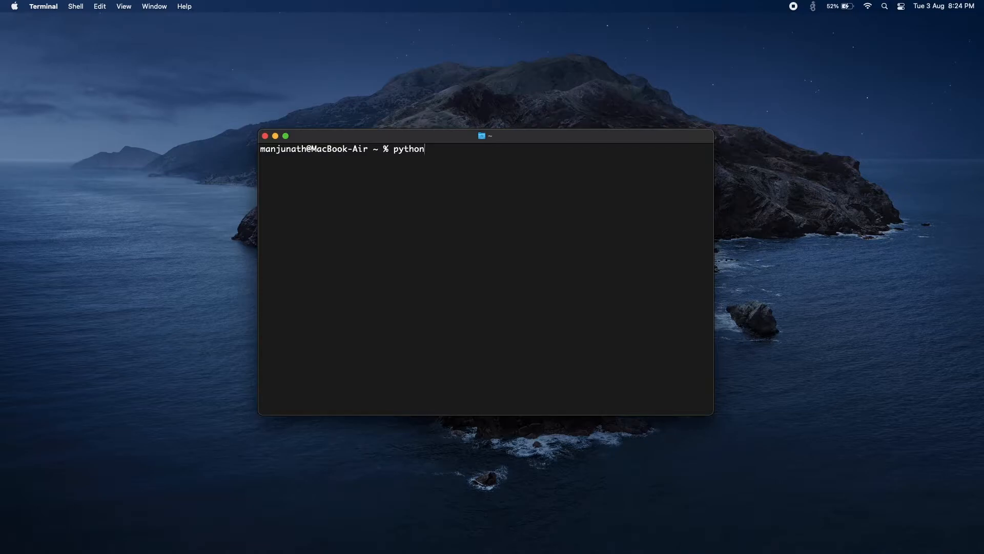
type("3 -")
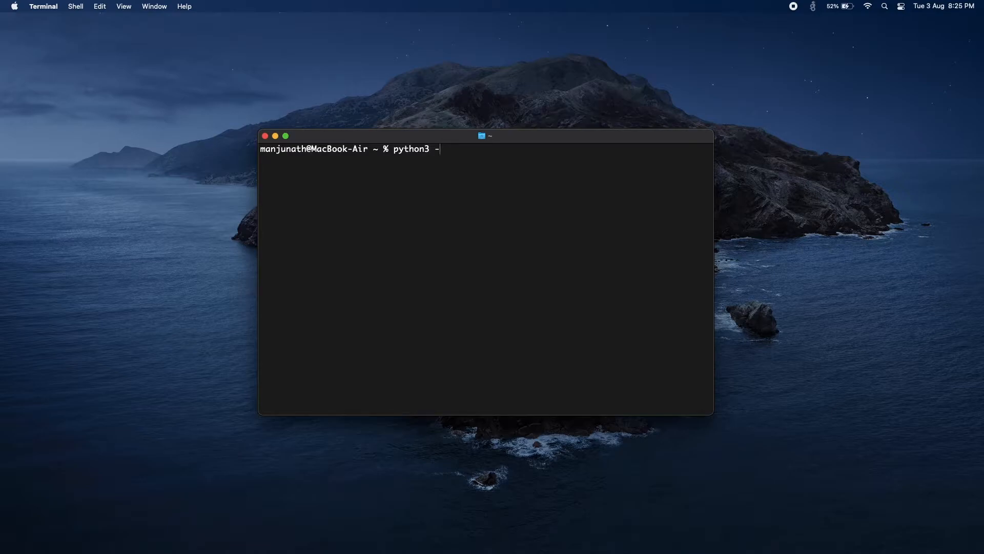
type("m")
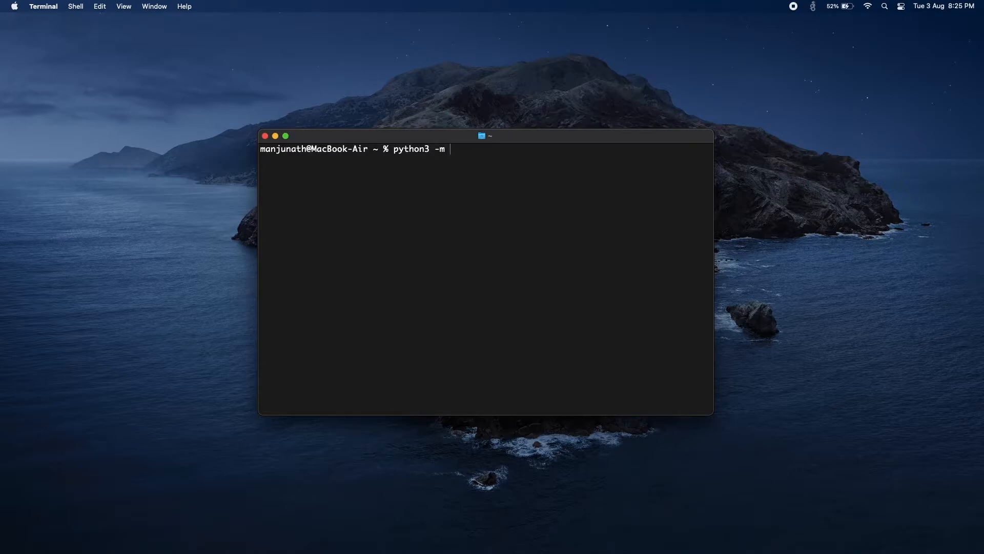
type("pip")
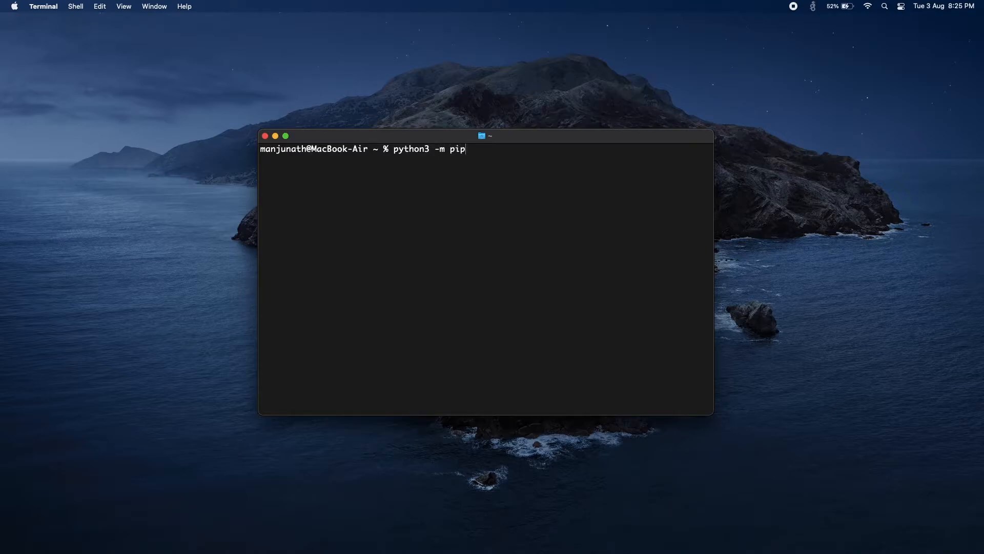
type("install p")
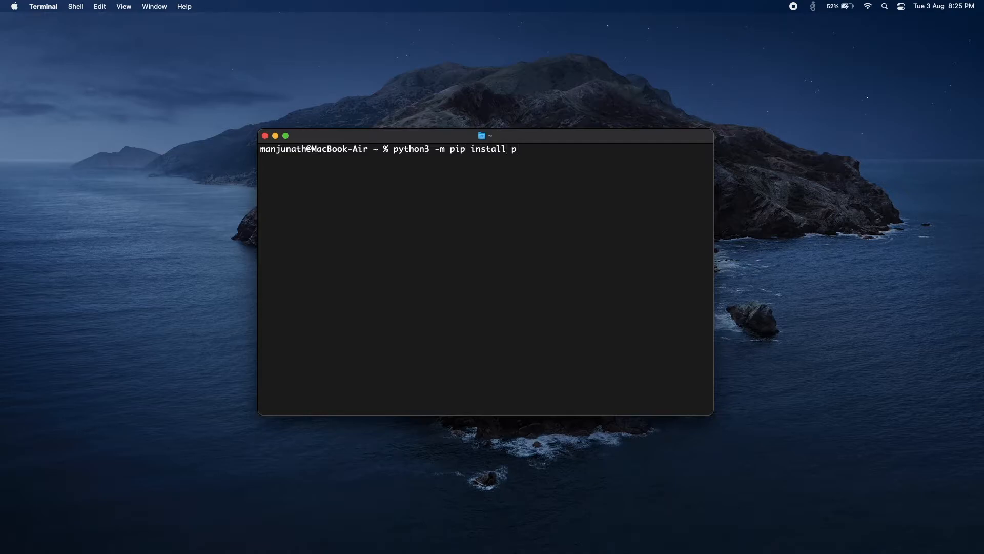
type("ipenv")
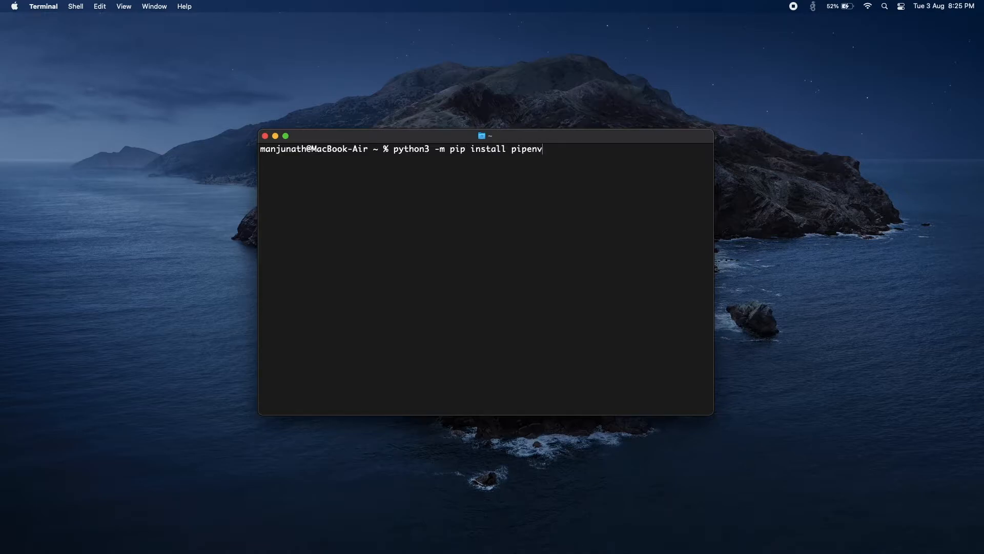
key("Return")
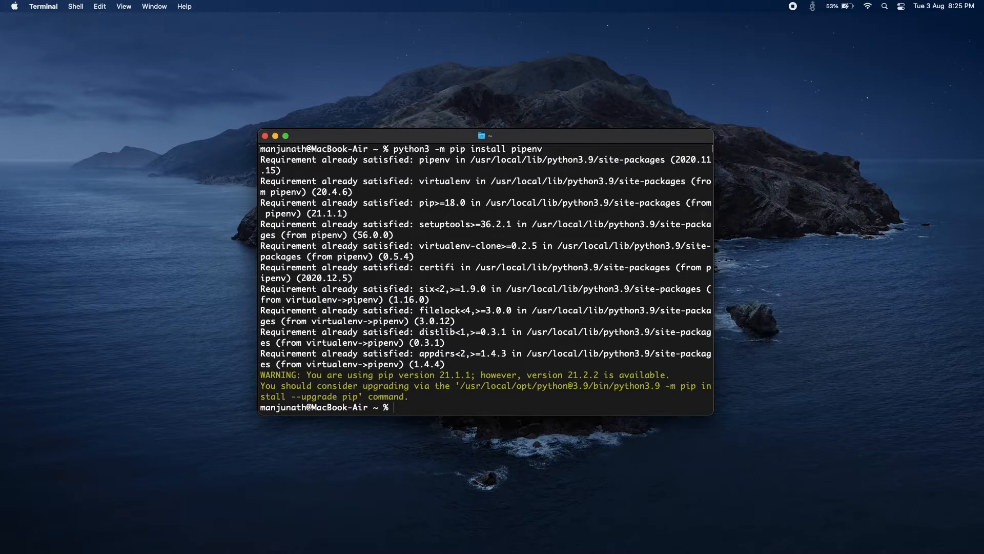
Run pipenv --version to confirm version 2020.11.15 is installed
type("pipe")
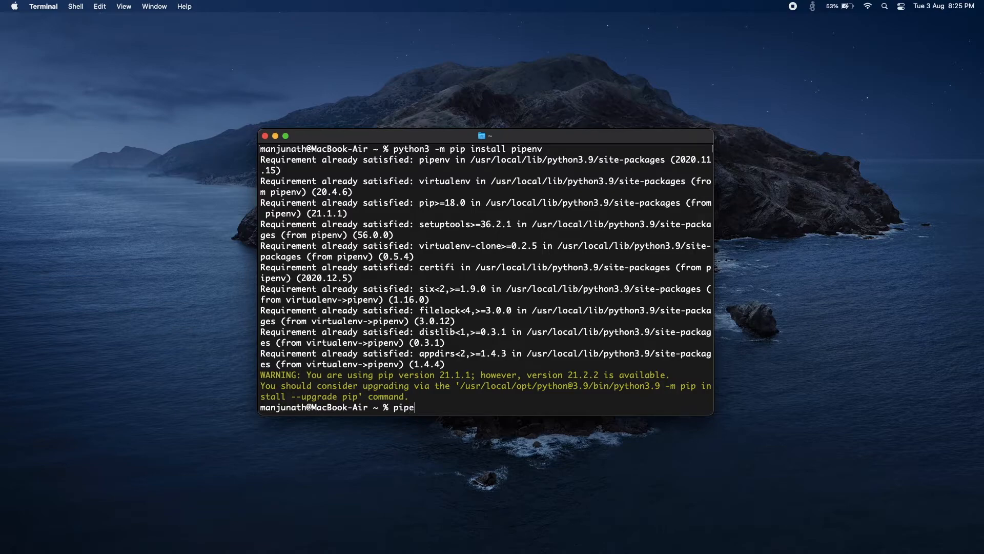
type("nv --version")
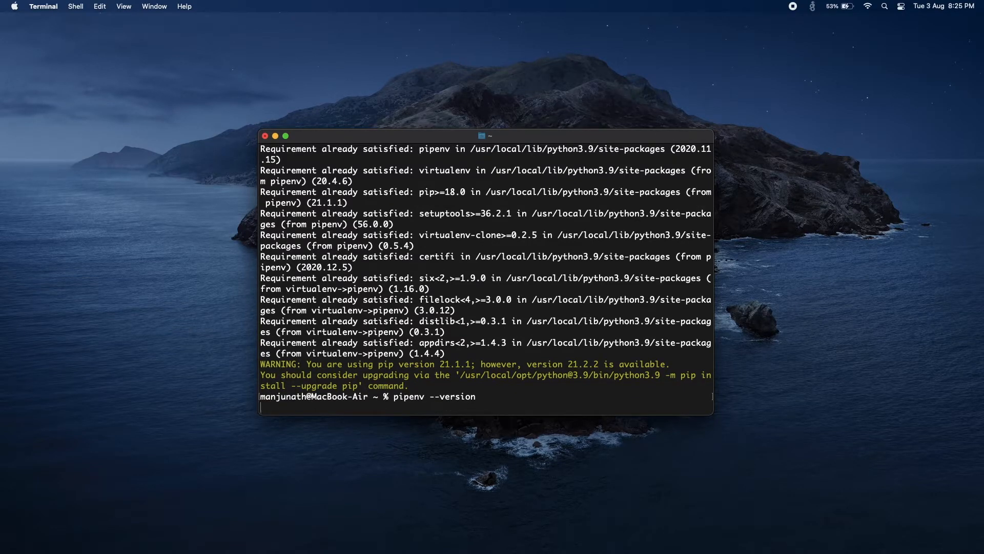
key("Return")
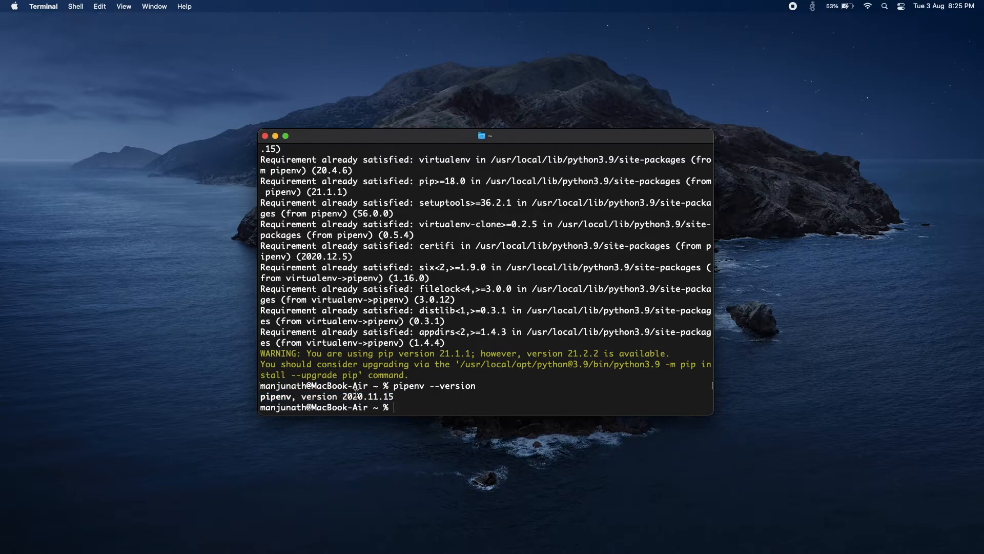
mouse_move(447, 385)
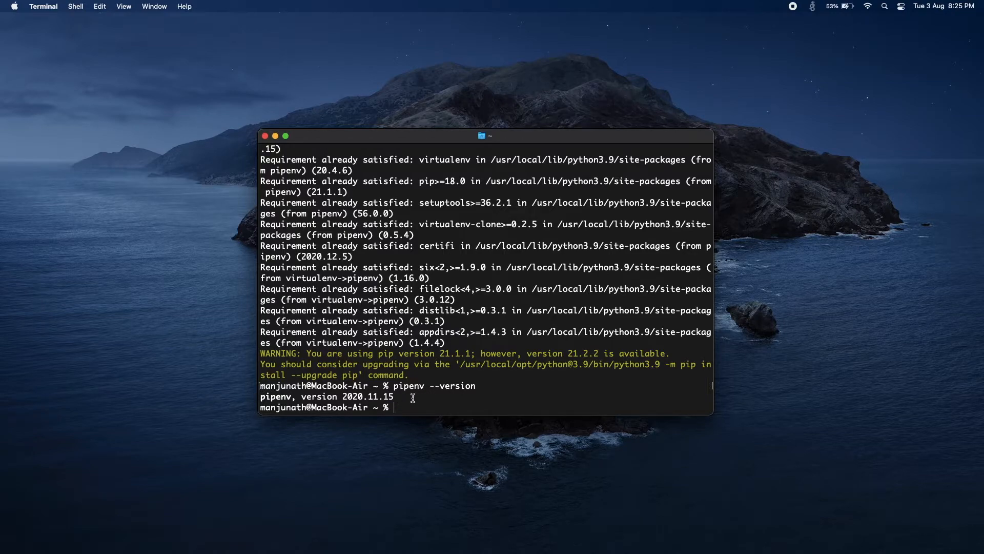
mouse_move(267, 395)
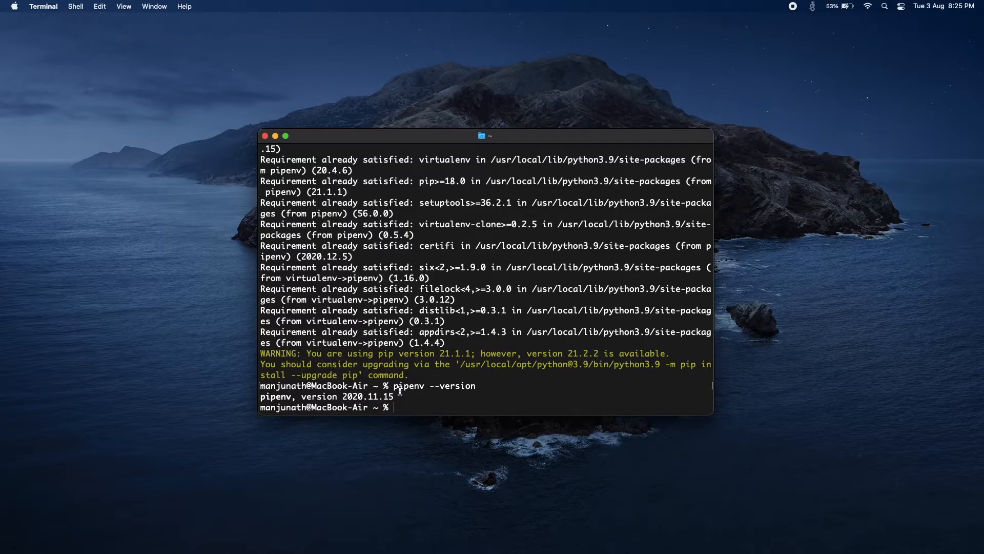
Go into Projects, make a youtube folder, enter it, and clear the screen
type("c")
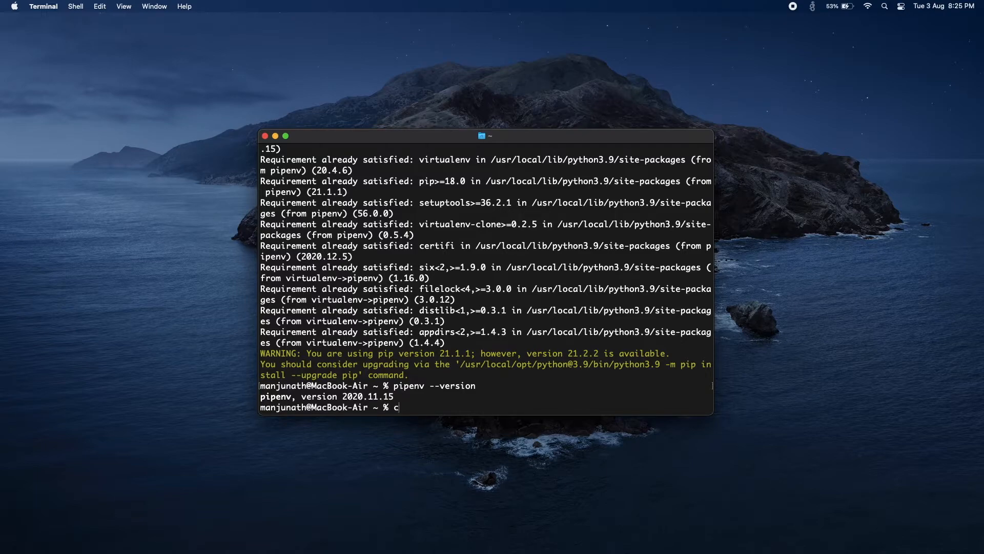
type("d Projects")
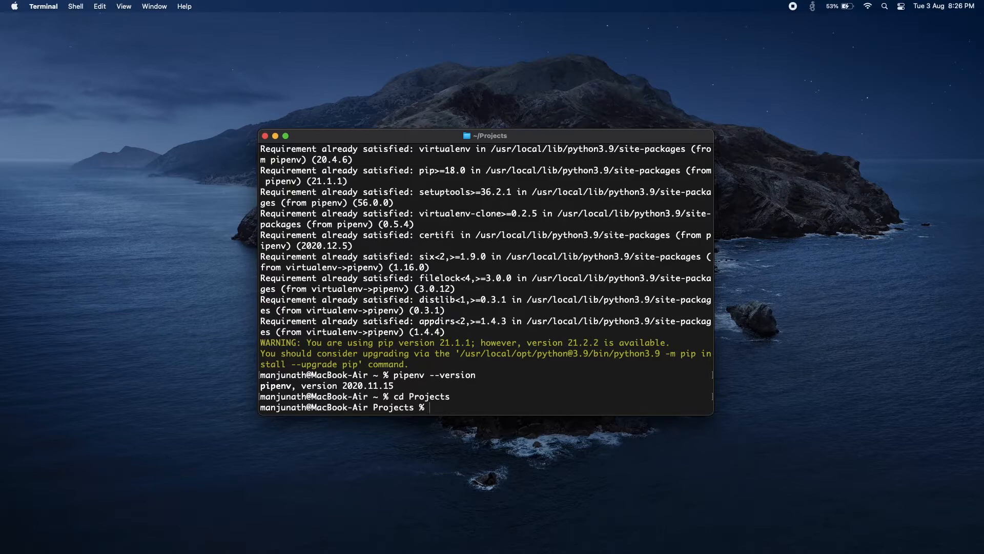
type("mkdir")
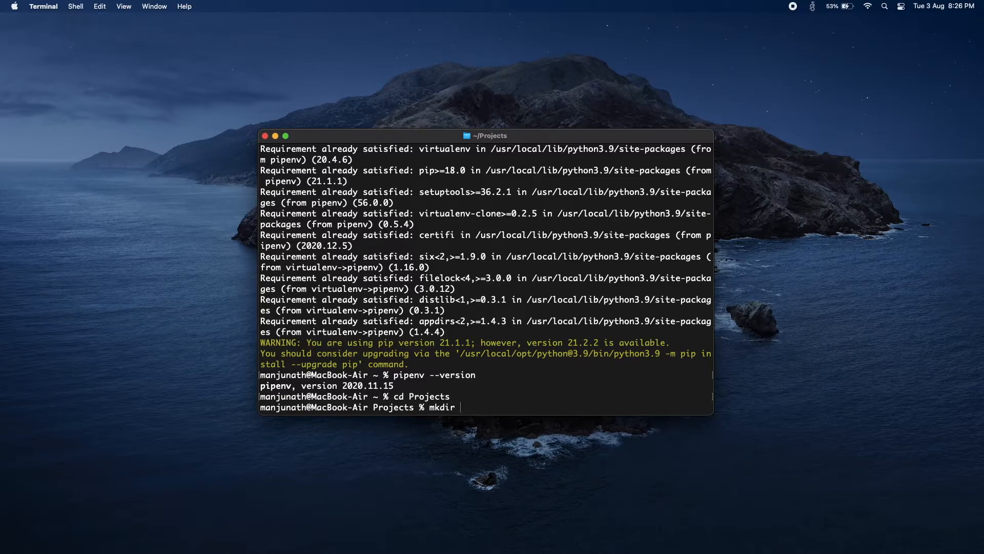
type("youtube")
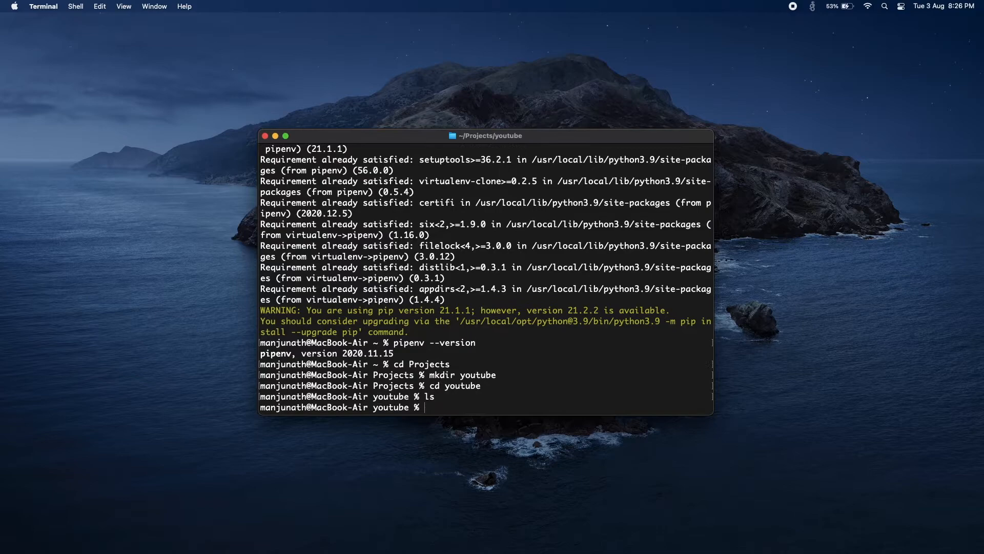
type("clear")
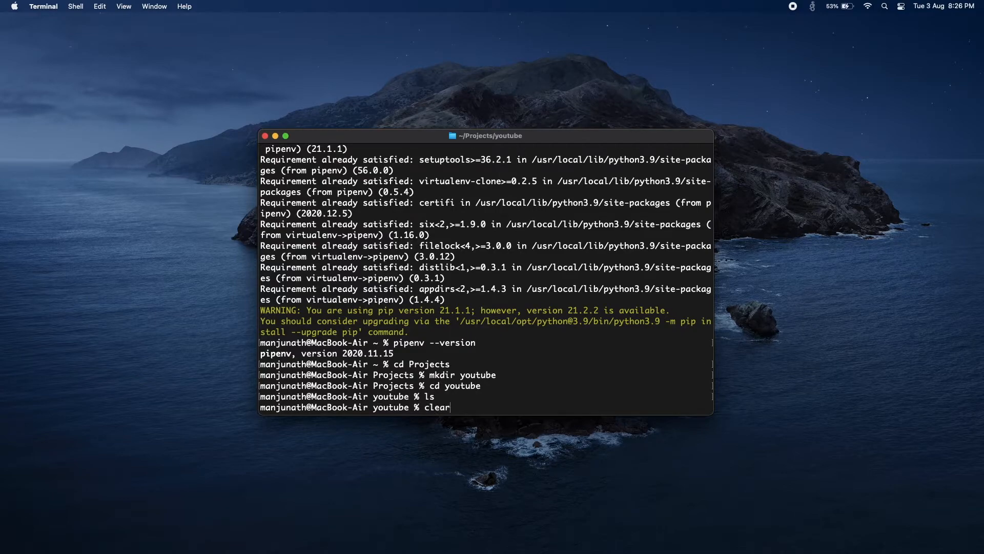
key("Return")
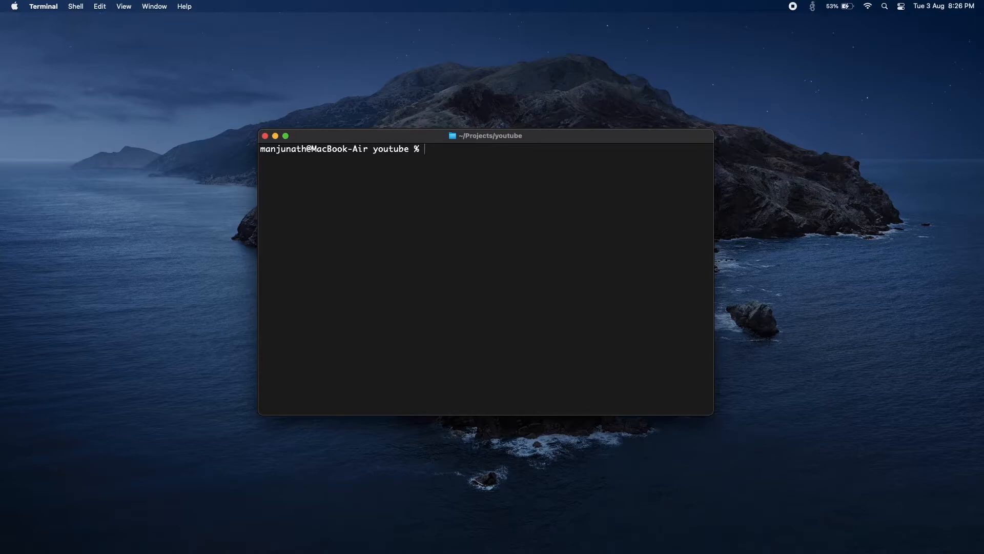
Run pipenv shell to activate a virtual environment for the youtube folder
type("pipenv")
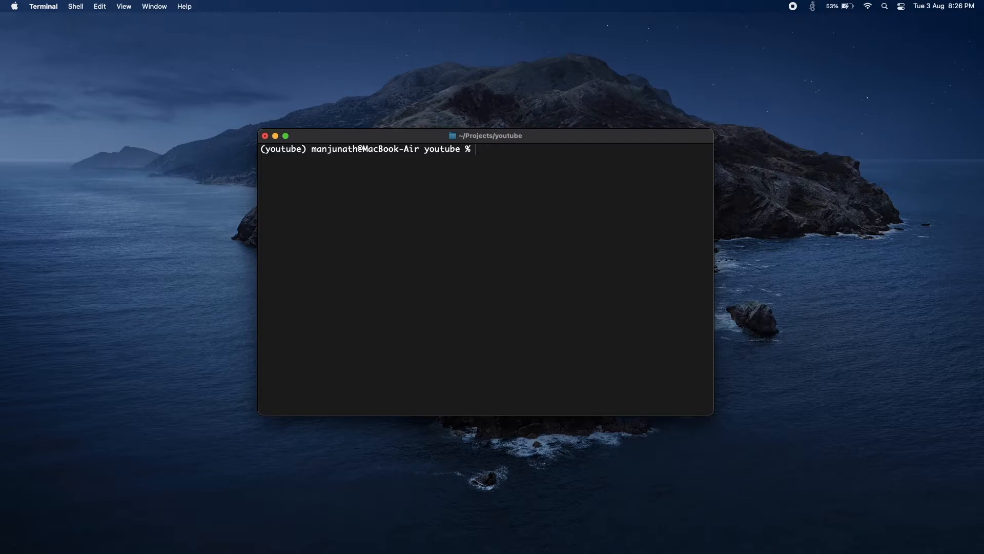
Launch the environment's Python 3.9.5 interpreter, then leave it with exit()
type("python")
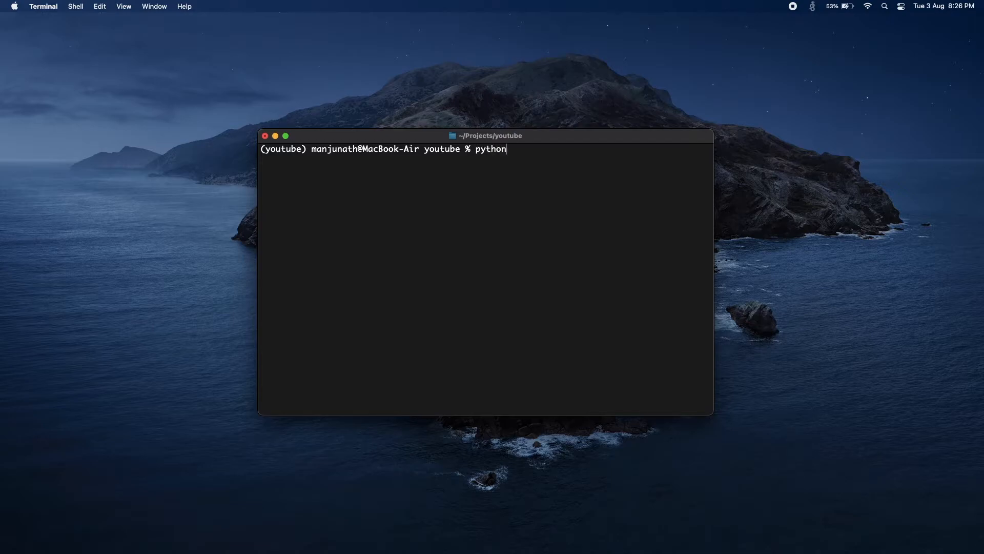
key("Return")
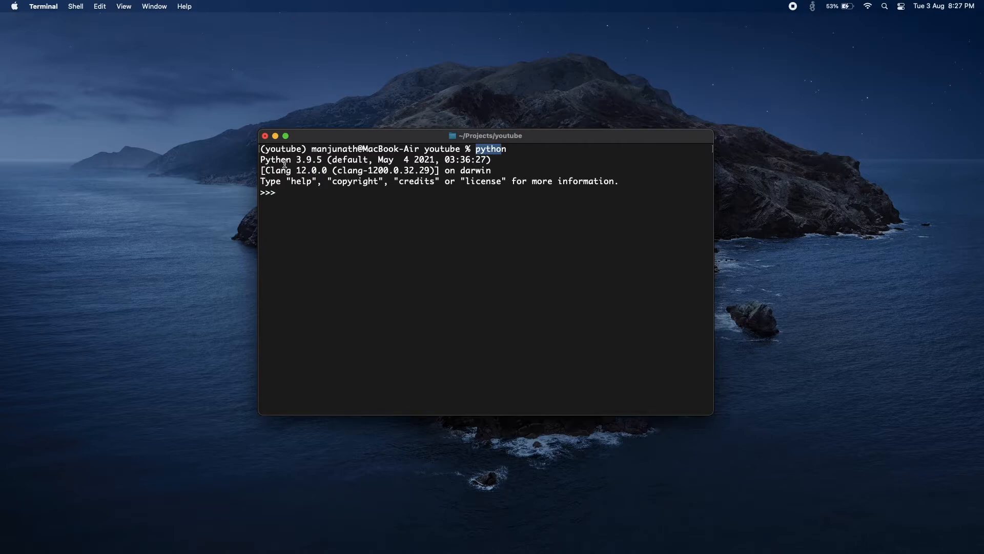
mouse_move(341, 208)
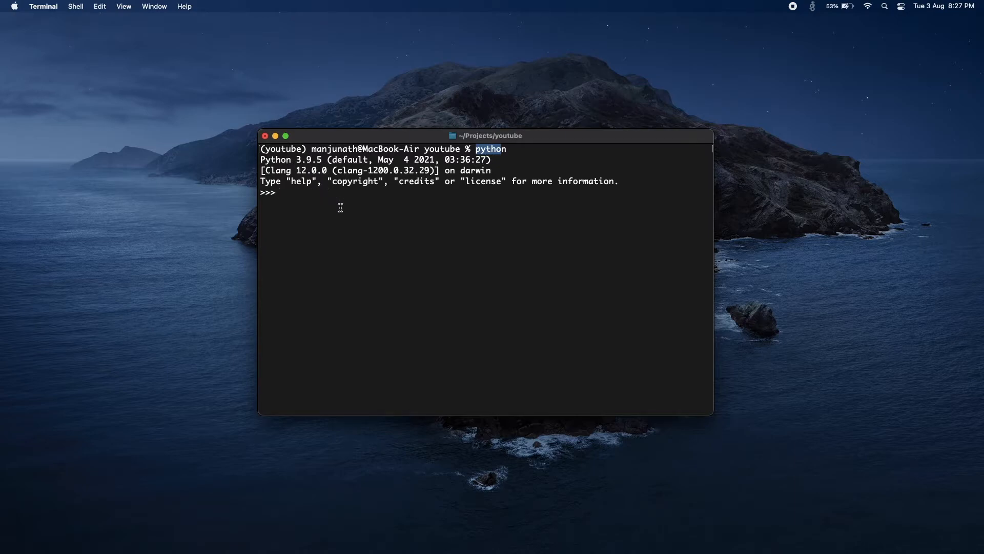
type("exit()")
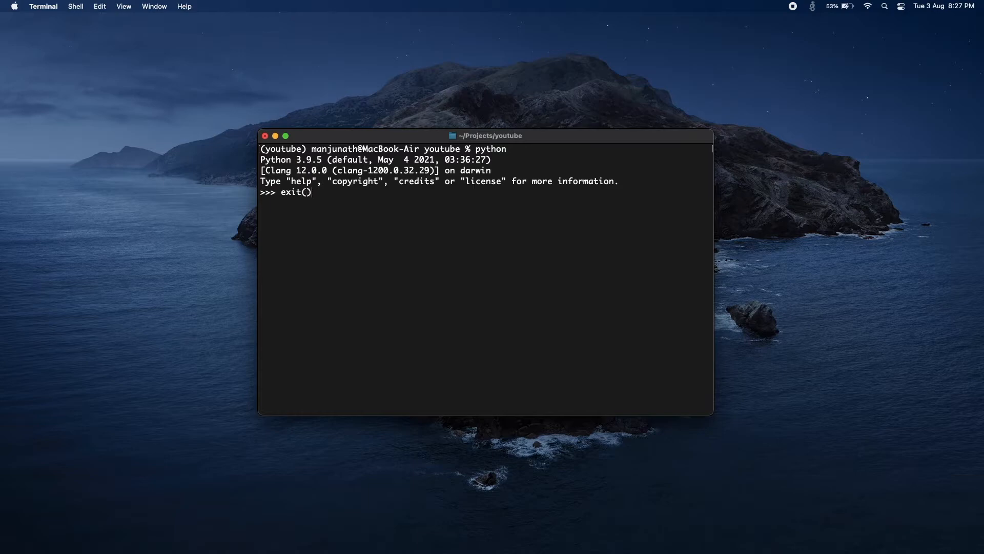
key("Return")
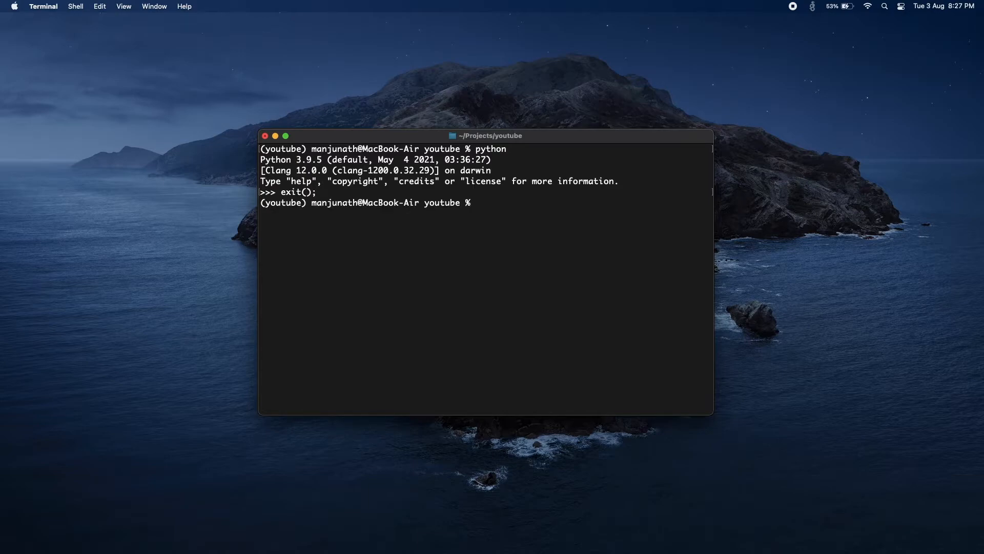
mouse_move(465, 209)
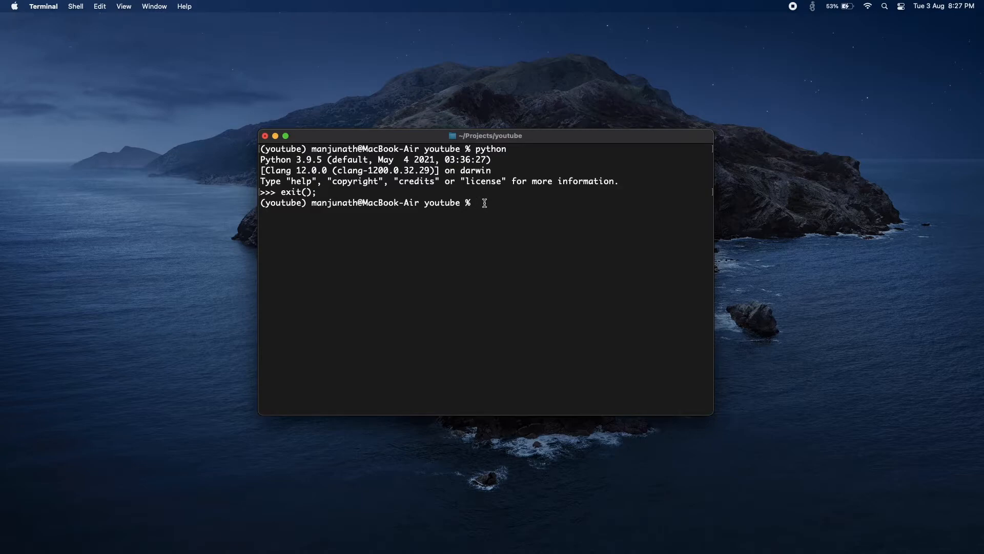
List the youtube folder to confirm it contains only the Pipfile
type("ls")
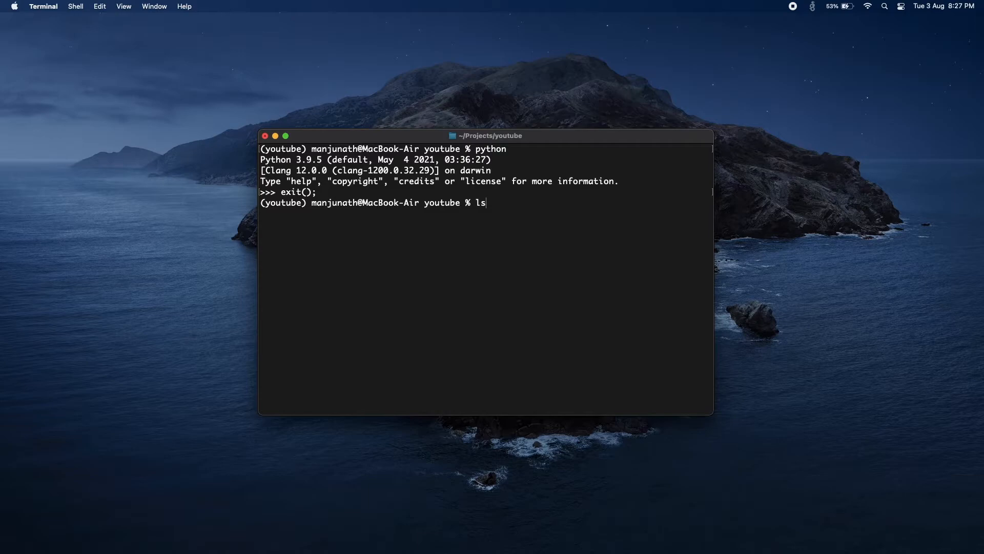
key("Return")
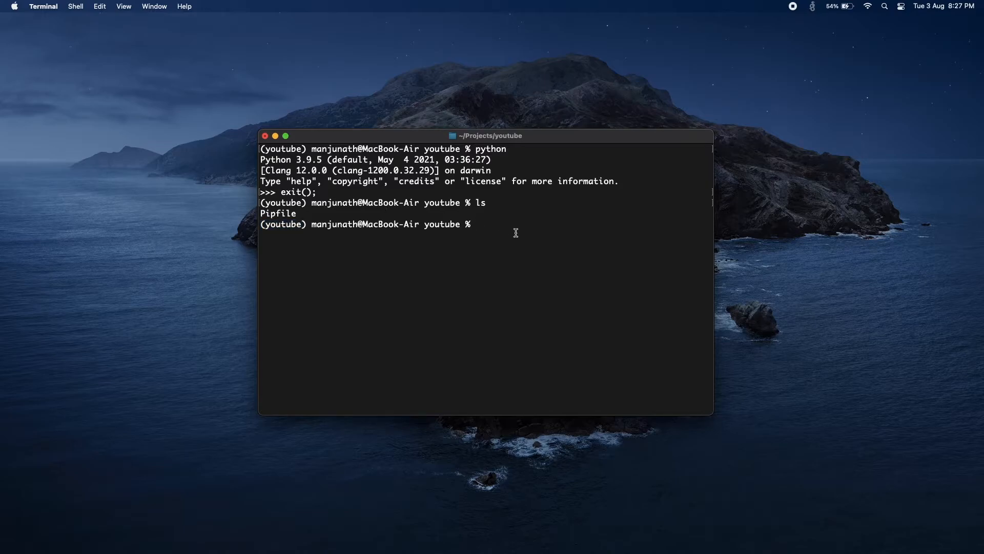
mouse_move(496, 234)
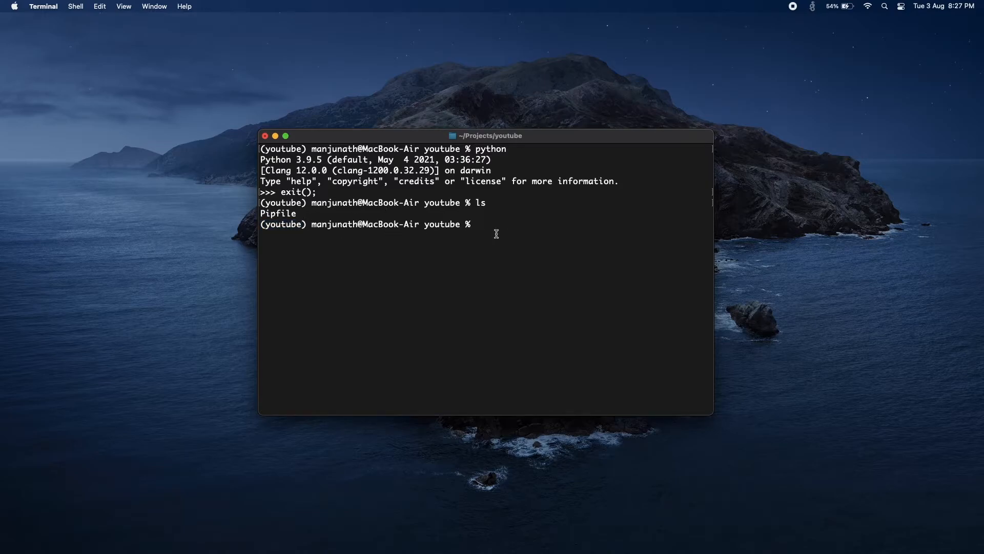
mouse_move(471, 214)
type("exit")
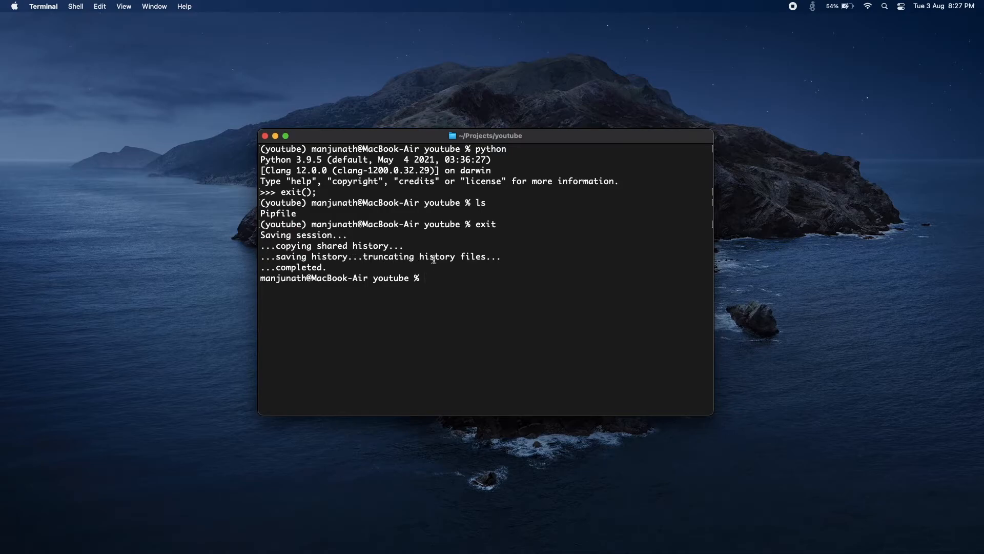
Start the system Python 2.7.16 outside the environment, quit it, and clear the screen
type("pu")
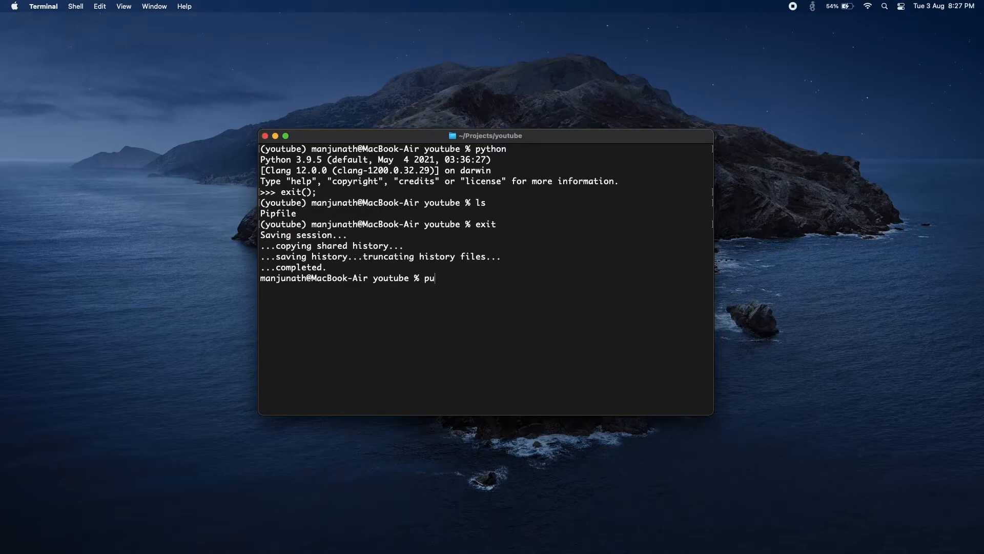
type("ython")
key("Return")
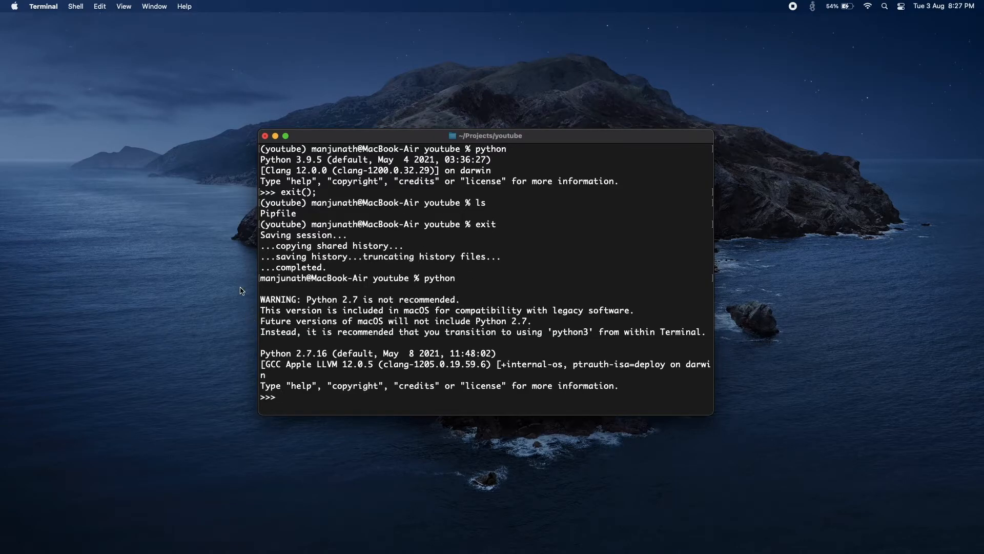
mouse_move(308, 294)
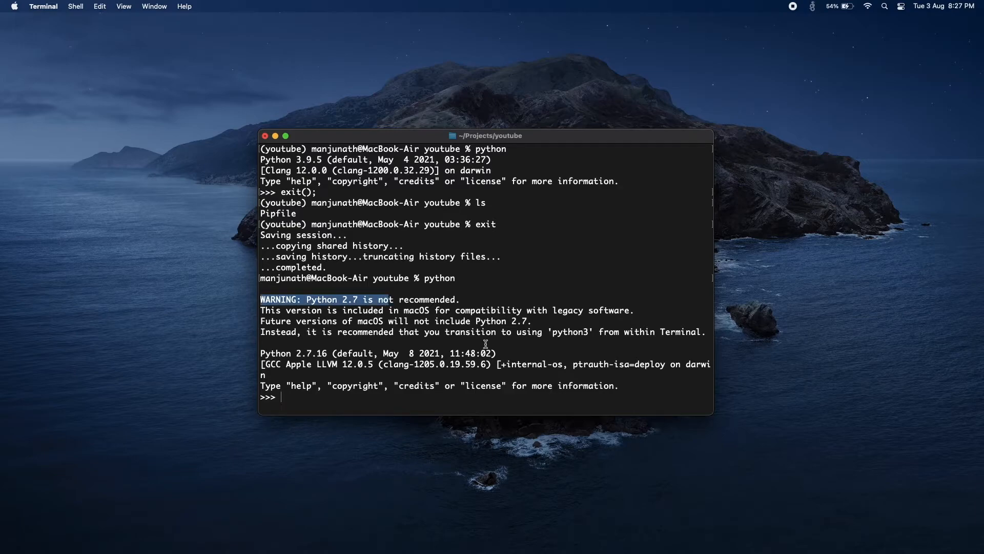
type("exit")
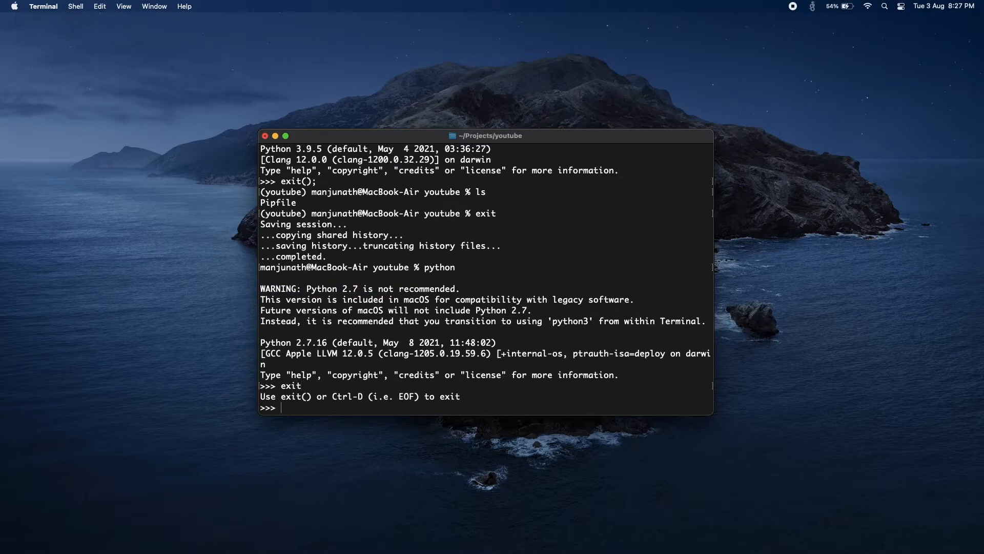
type("exit();")
type("cl")
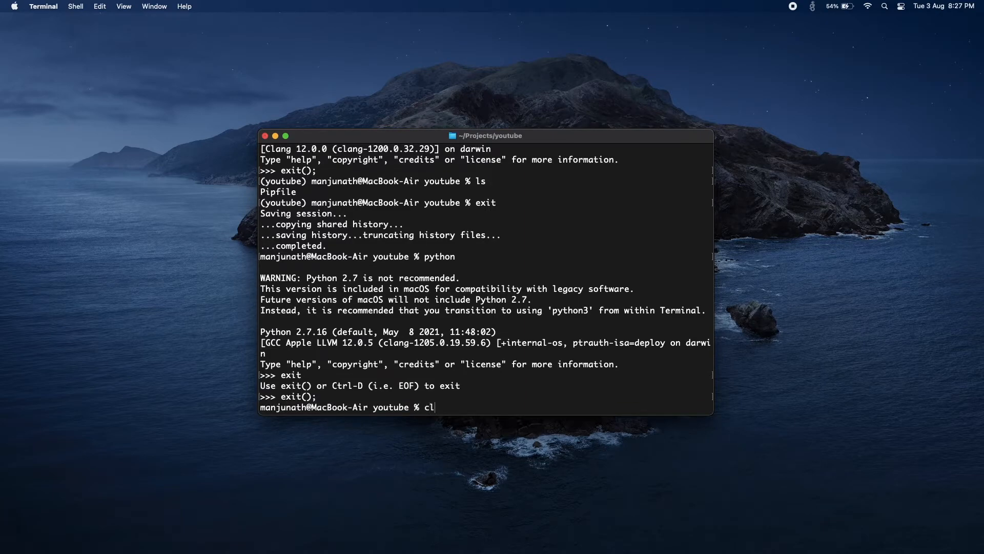
key("Return")
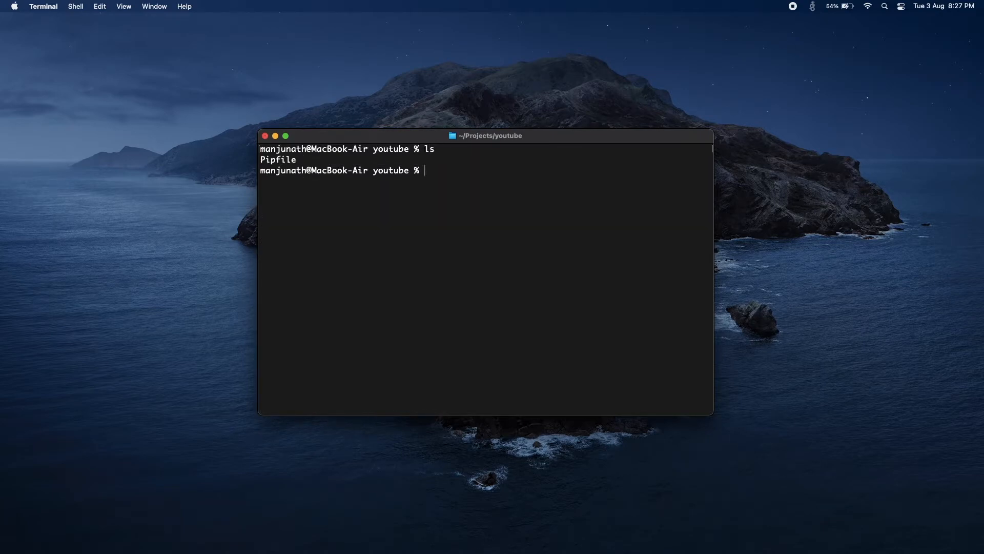
mouse_move(578, 195)
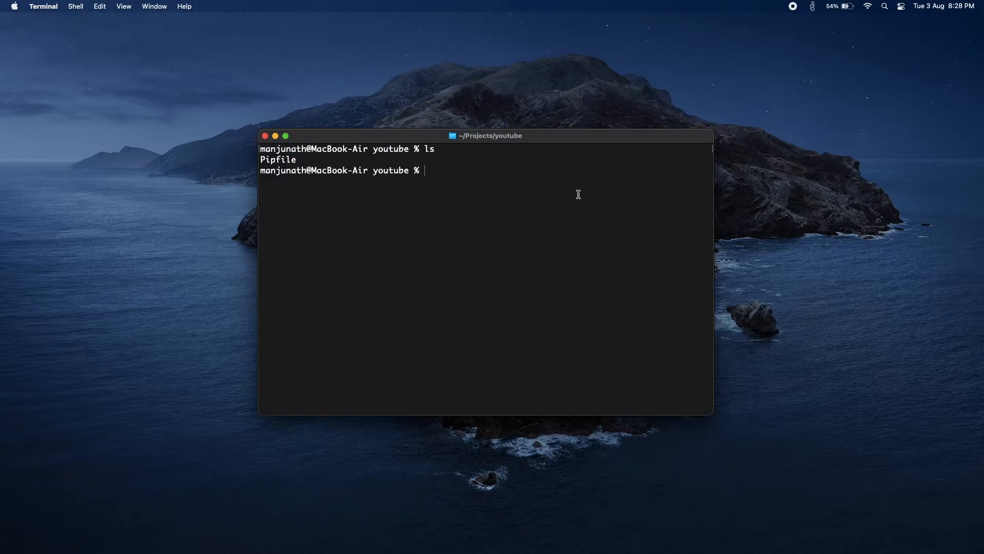
type("pip")
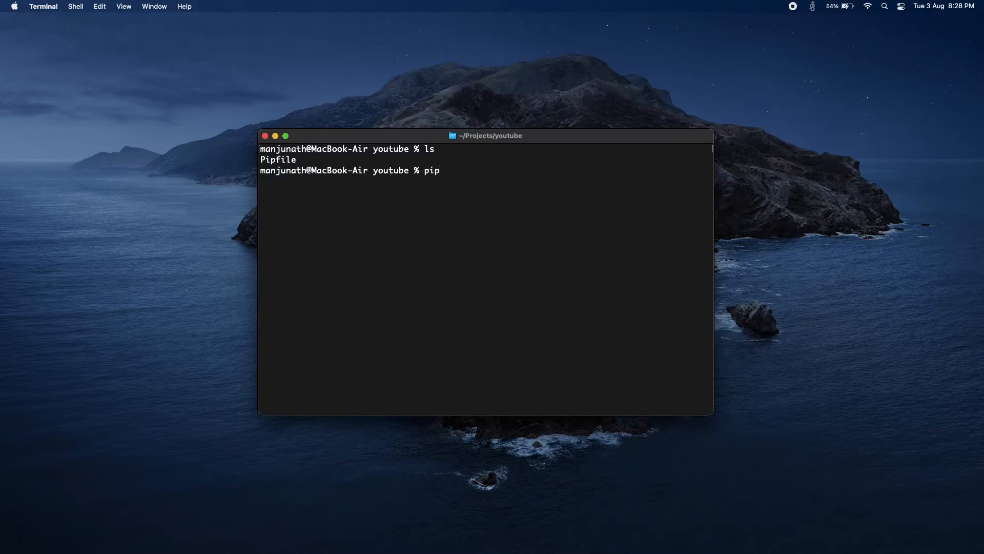
Run pipenv shell to re-enter the youtube virtual environment
type("env shel")
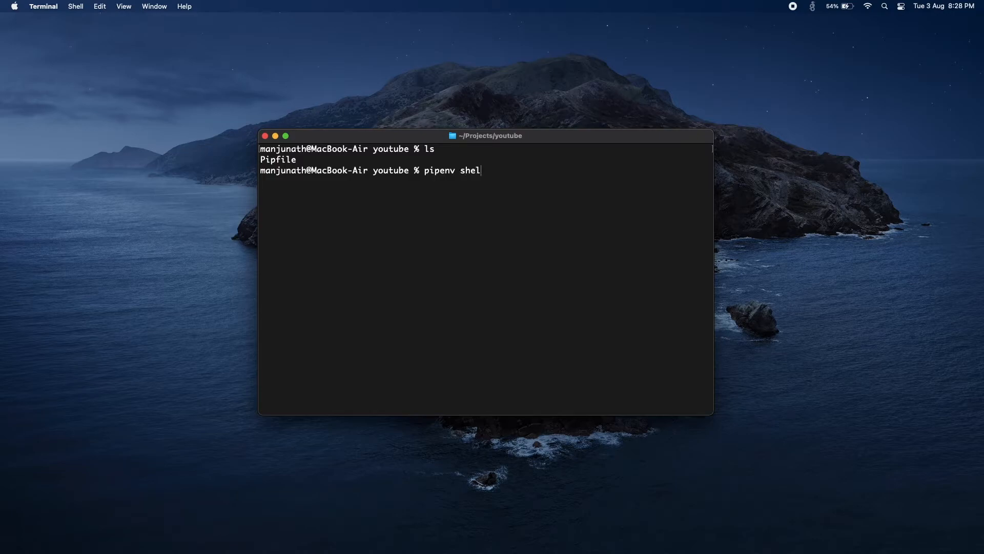
key("Return")
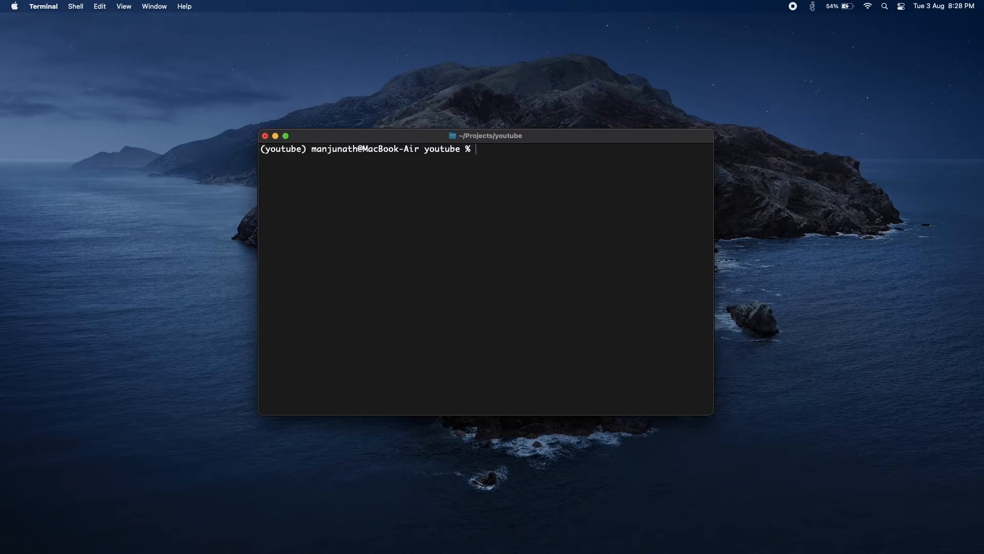
mouse_move(294, 157)
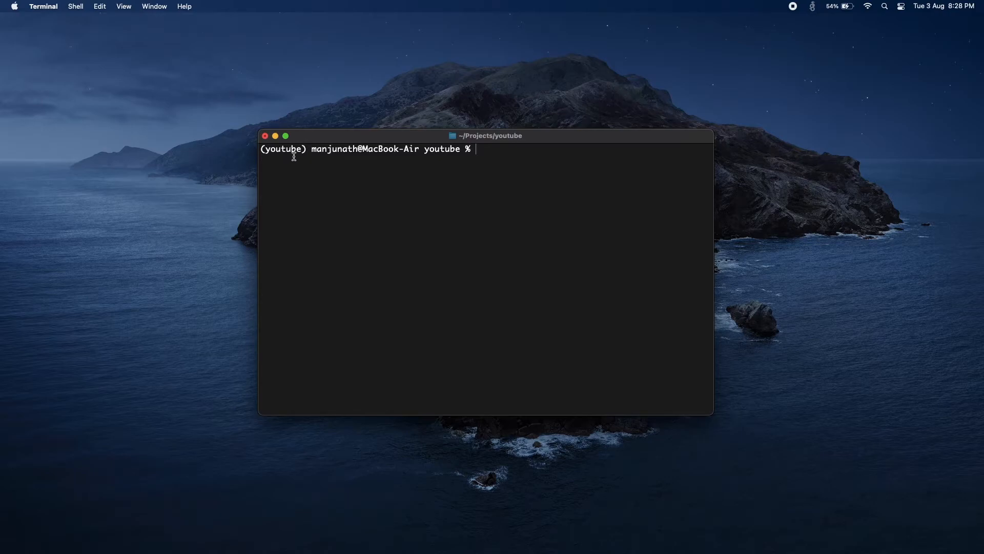
mouse_move(385, 200)
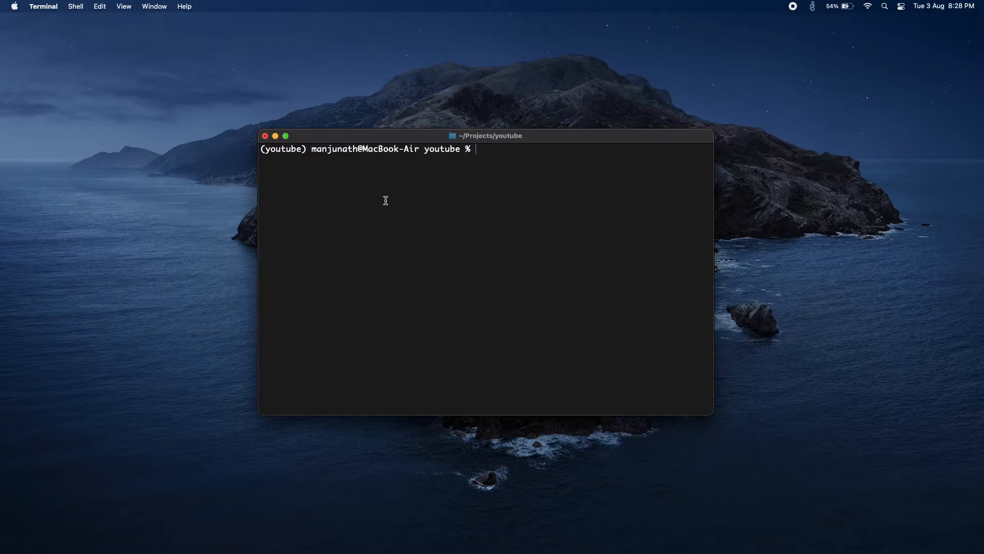
mouse_move(478, 184)
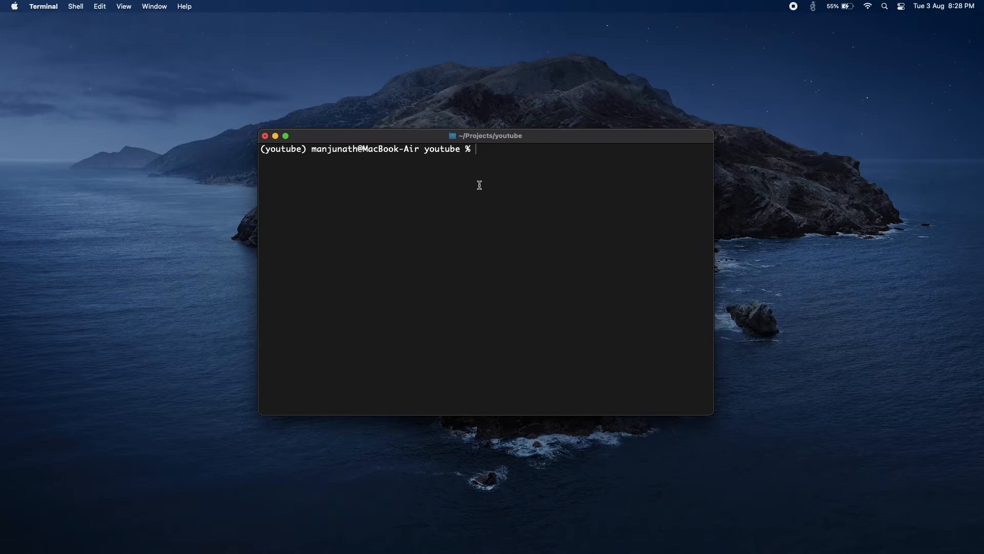
Run pipenv install django to add Django to the youtube environment's Pipfile
type("pip")
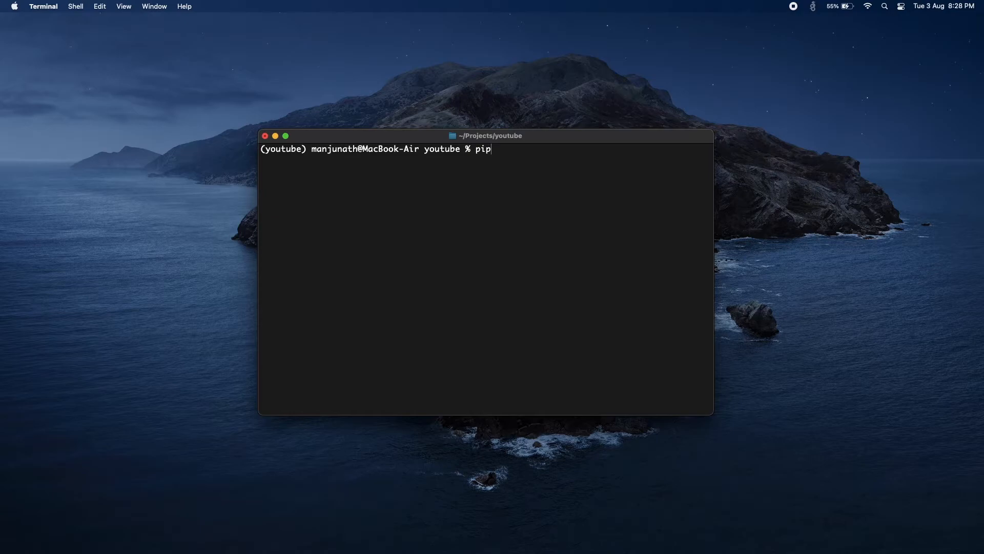
type("en")
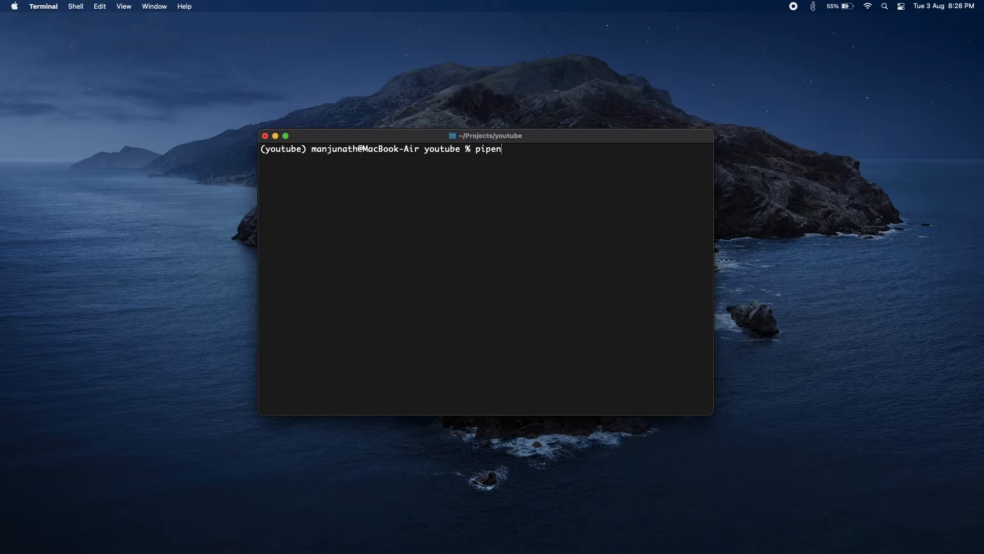
key("Backspace")
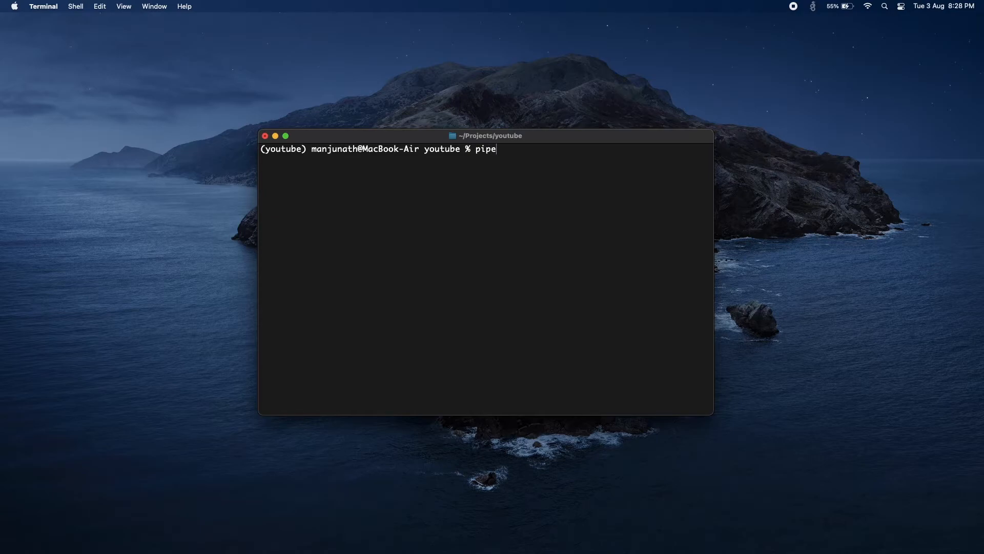
type("nv inst")
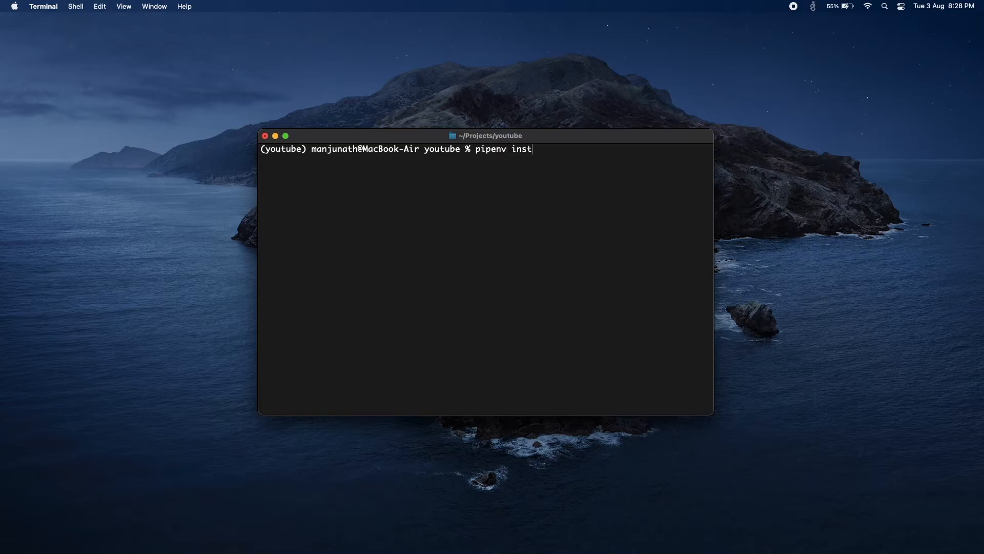
type("all djan")
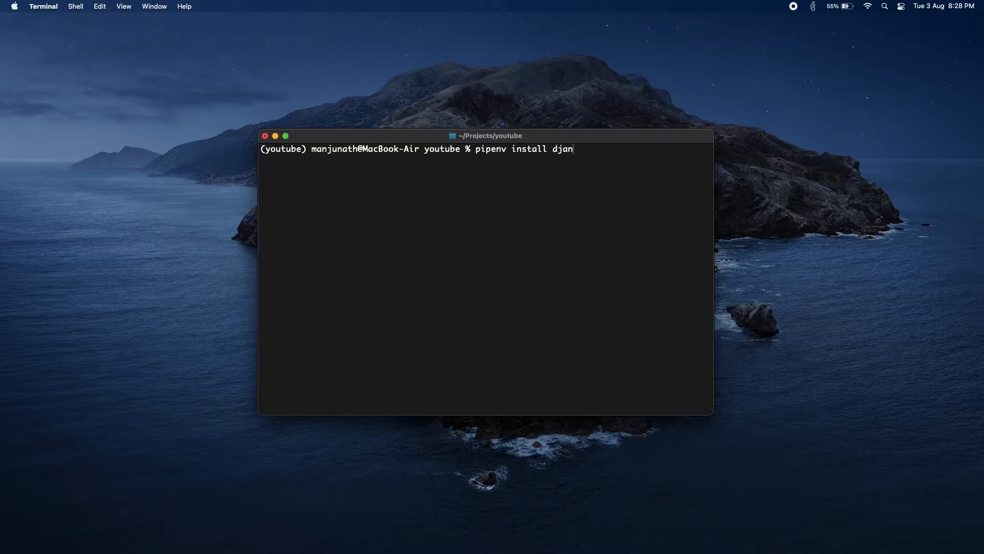
key("Return")
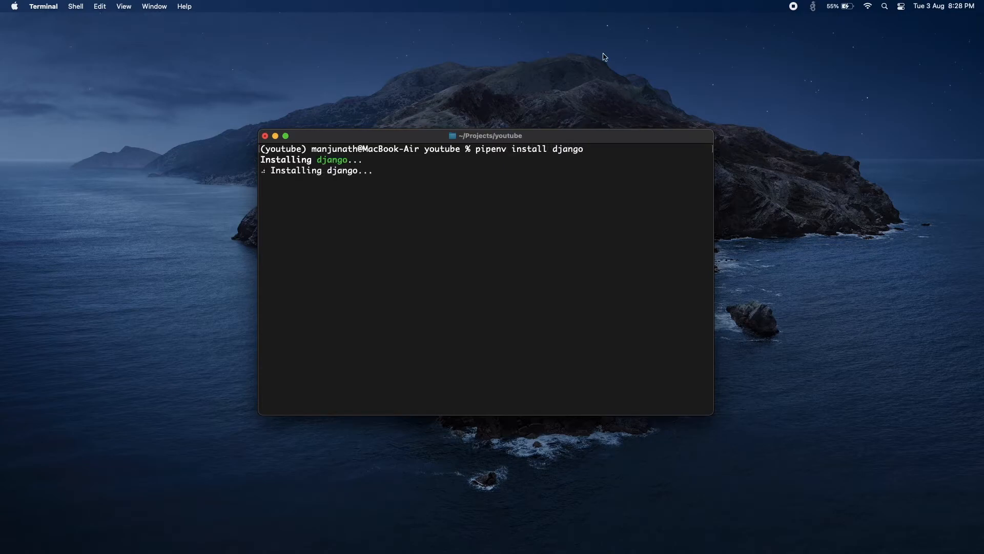
mouse_move(475, 151)
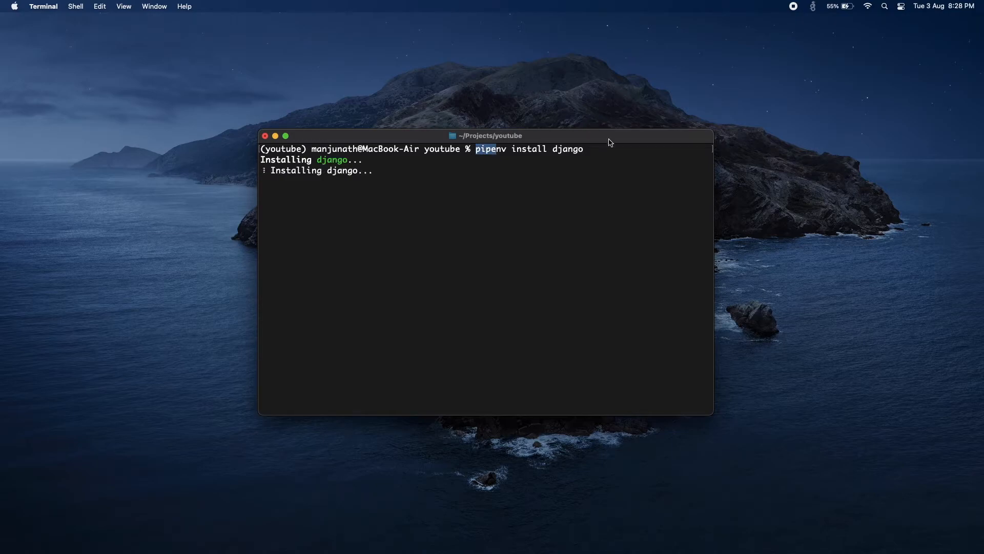
mouse_move(519, 153)
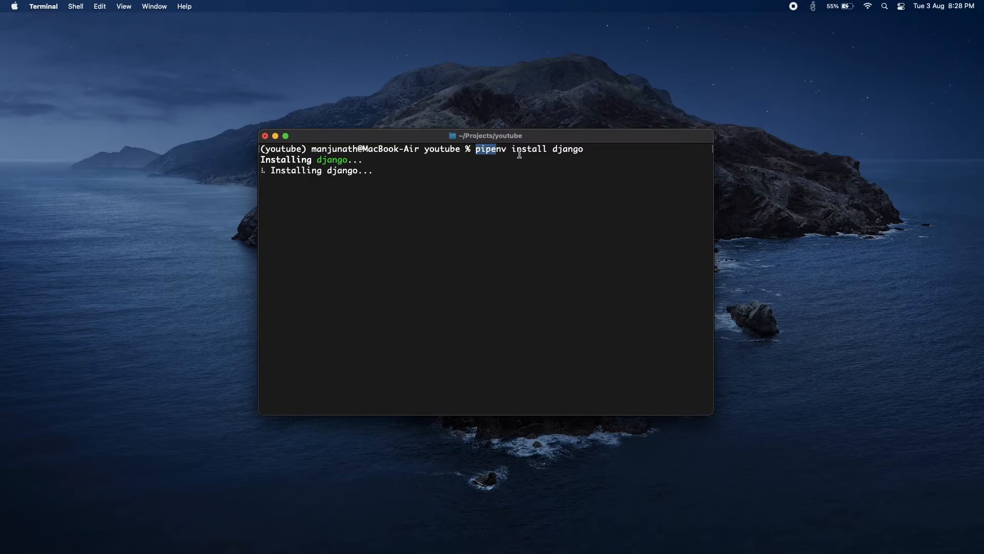
mouse_move(545, 162)
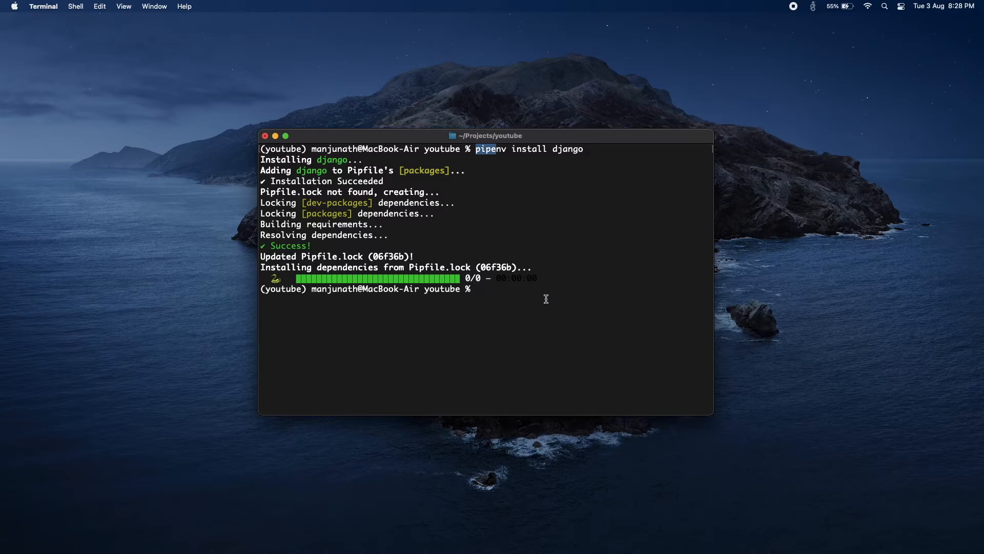
Print the Pipfile with cat to confirm django appears under packages
type("p")
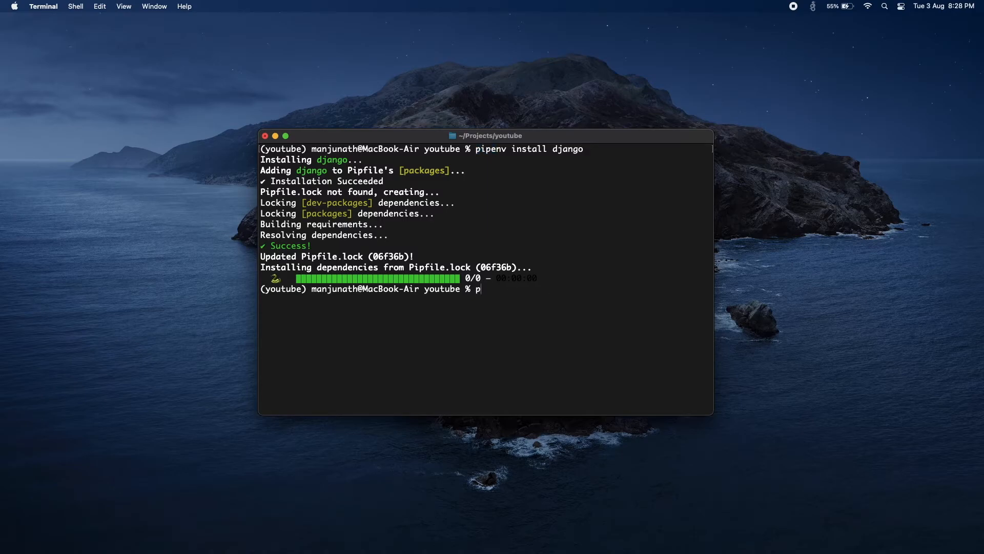
type("cat")
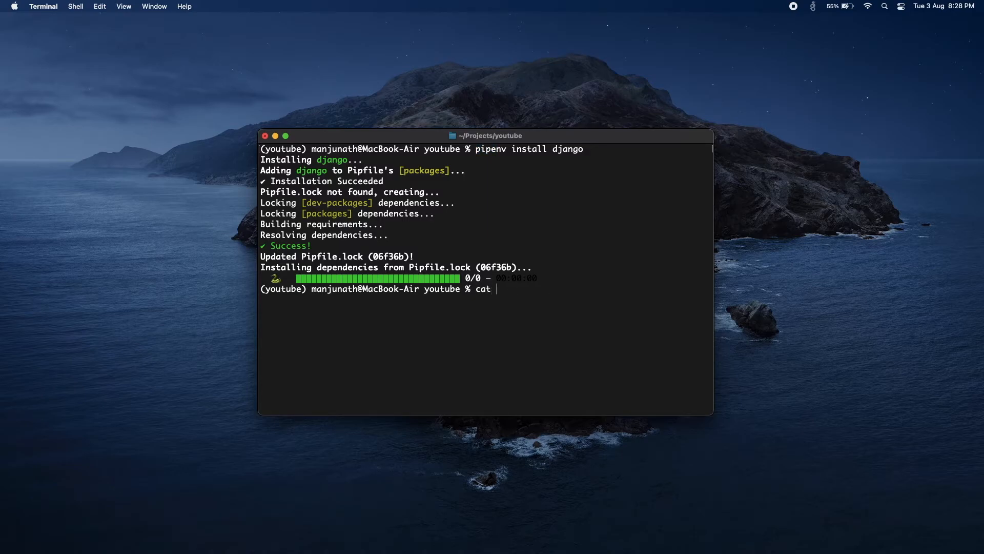
type("Pipfile")
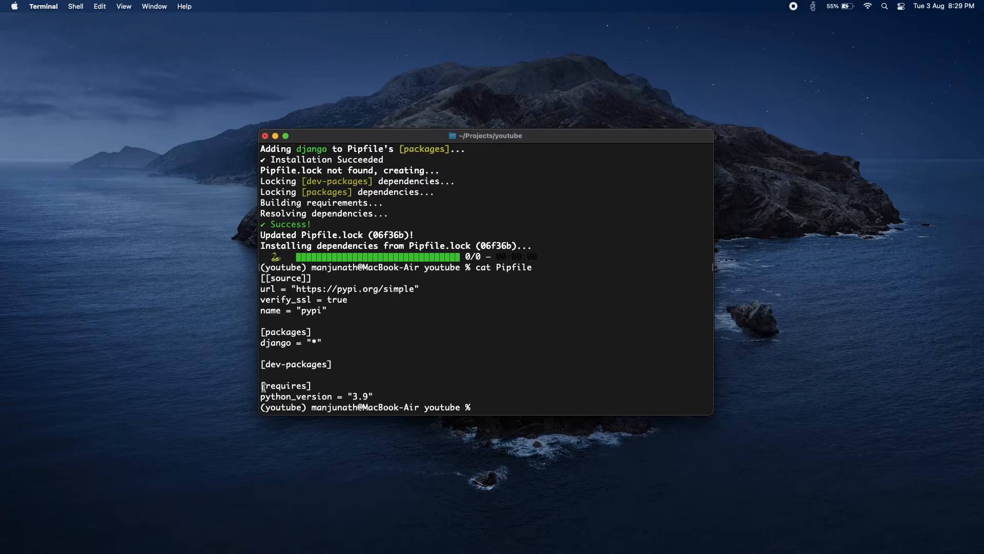
mouse_move(263, 342)
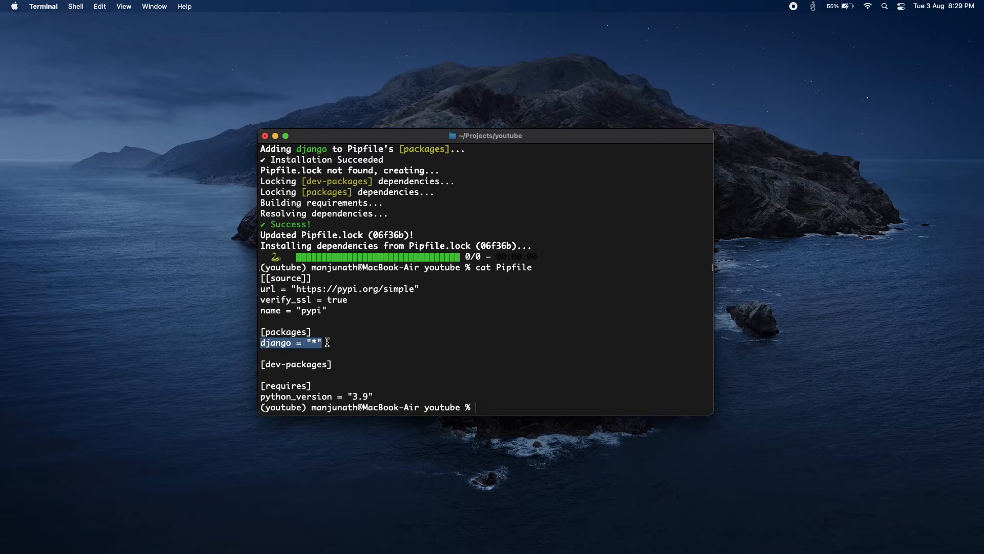
mouse_move(364, 315)
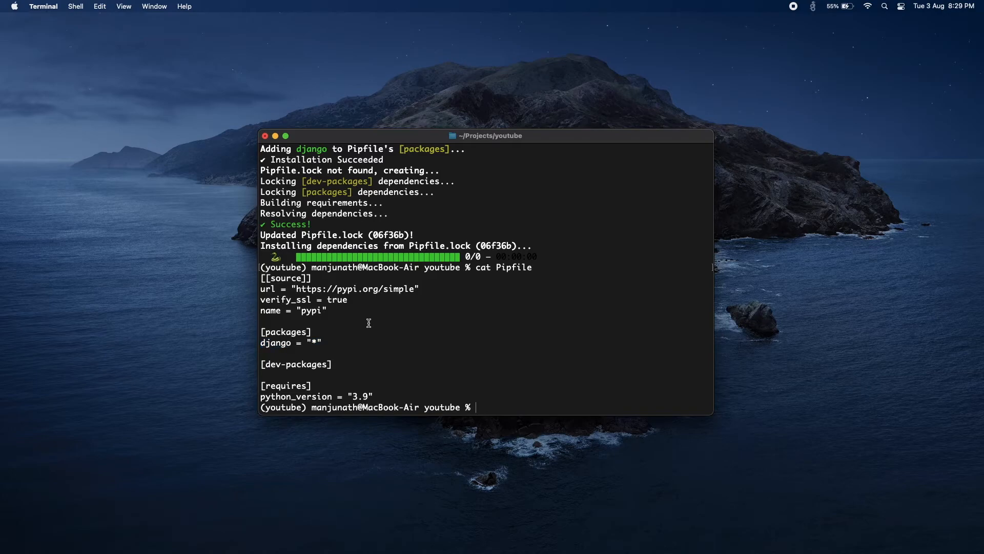
Install requests into the pipenv environment with 'pipenv install requests'
type("pi")
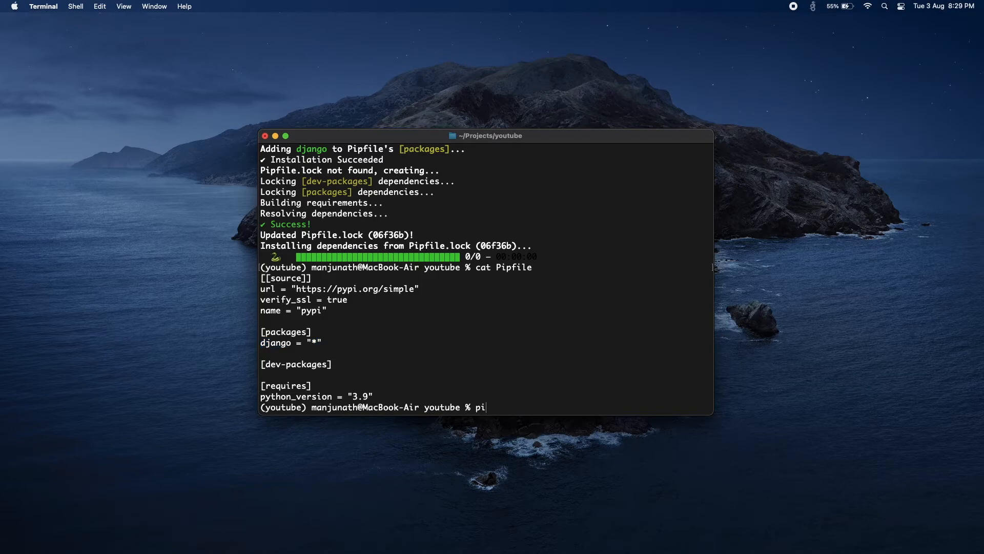
type("p")
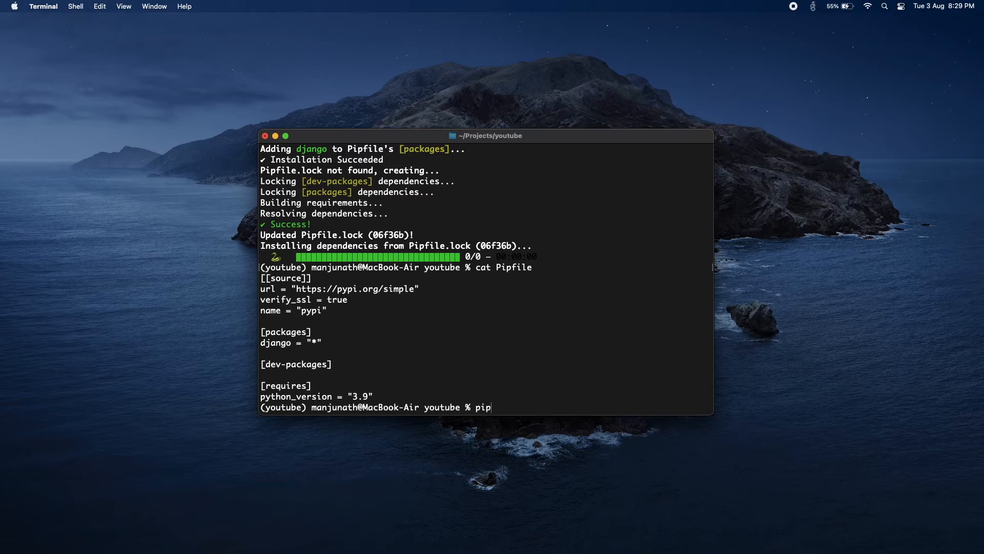
type("env install request")
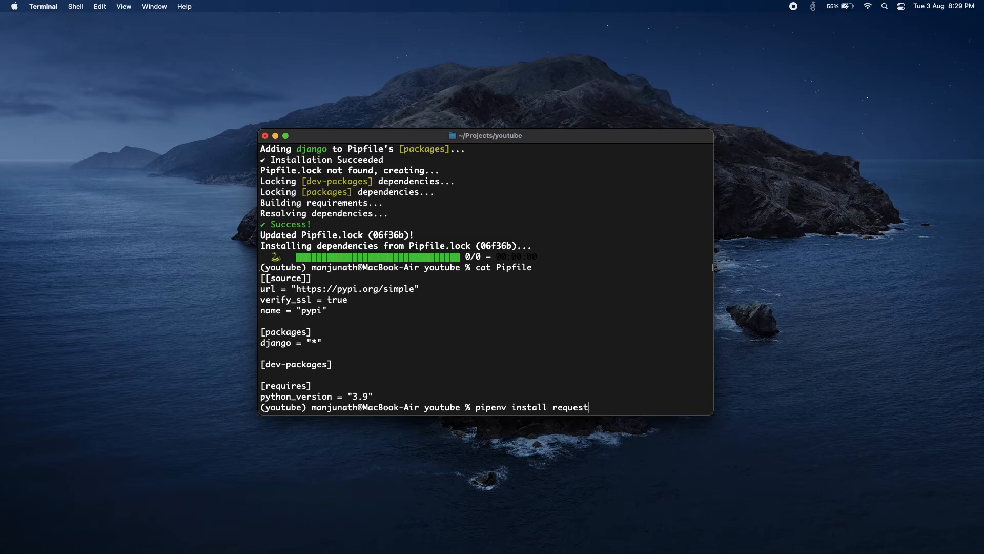
key("Return")
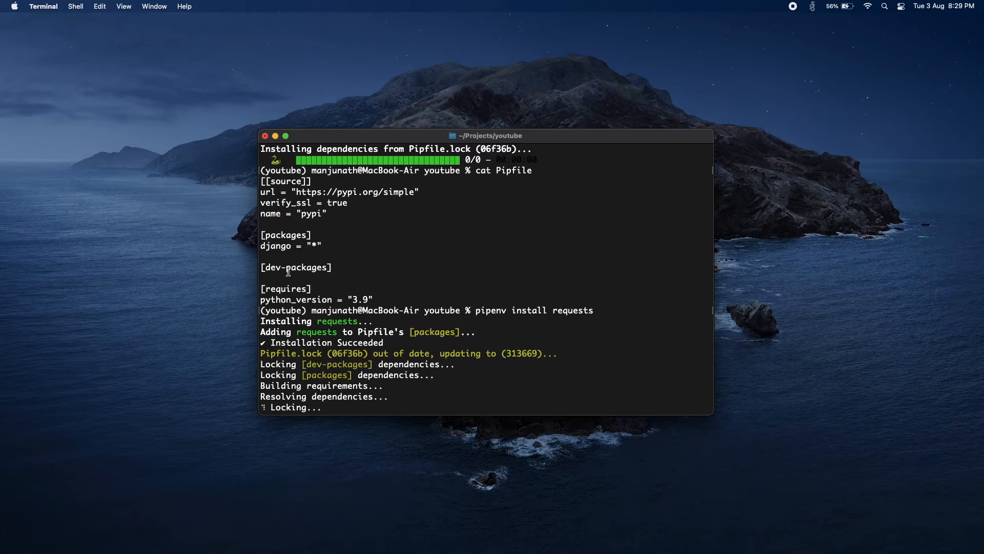
mouse_move(447, 287)
type("cat Pipfile")
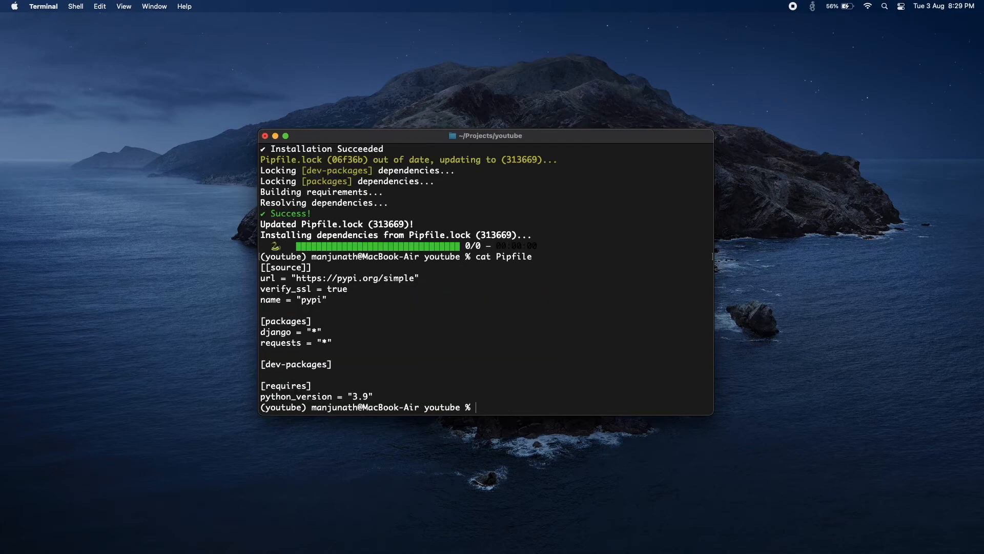
mouse_move(260, 346)
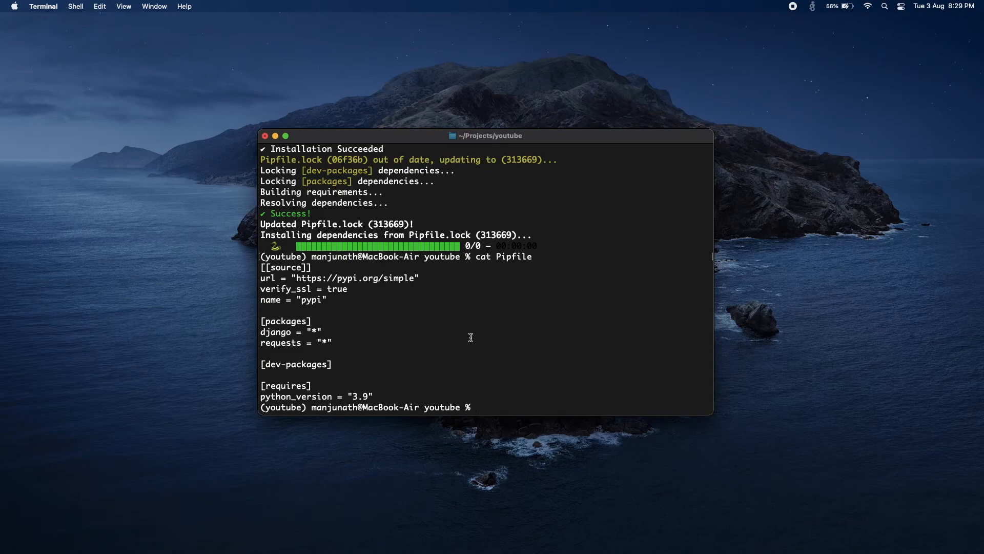
Attempt 'django-admin startproject test', which is rejected as a conflicting name
type("djan")
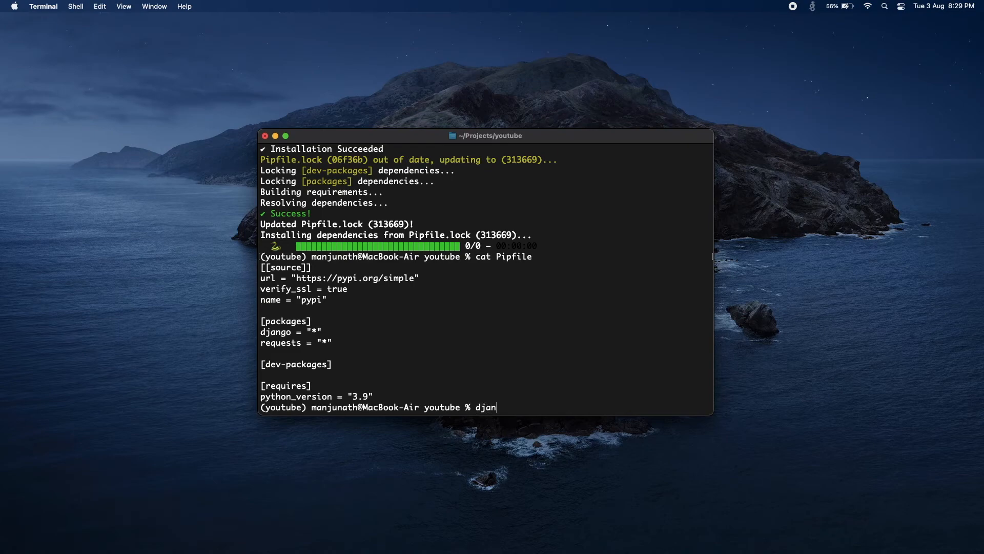
type("go-")
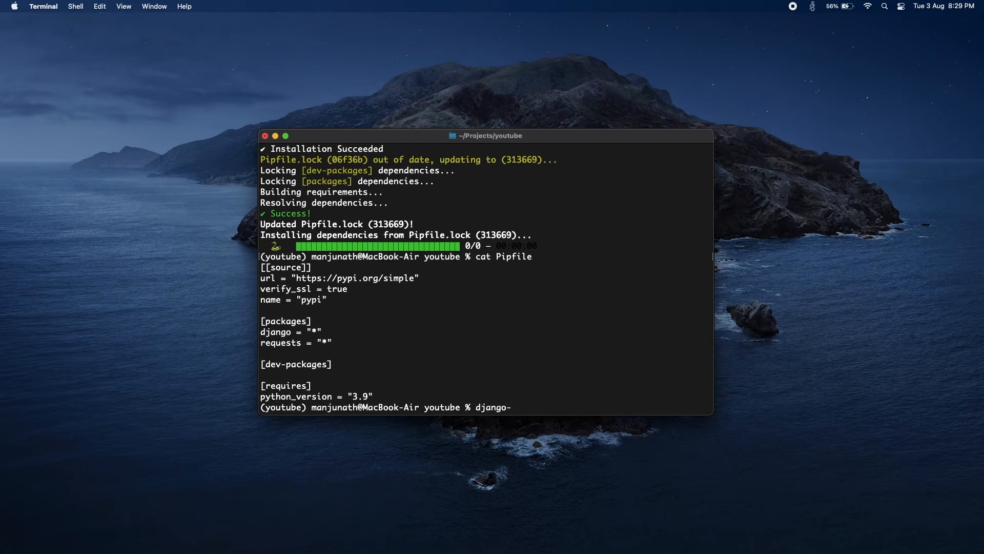
type("admin star")
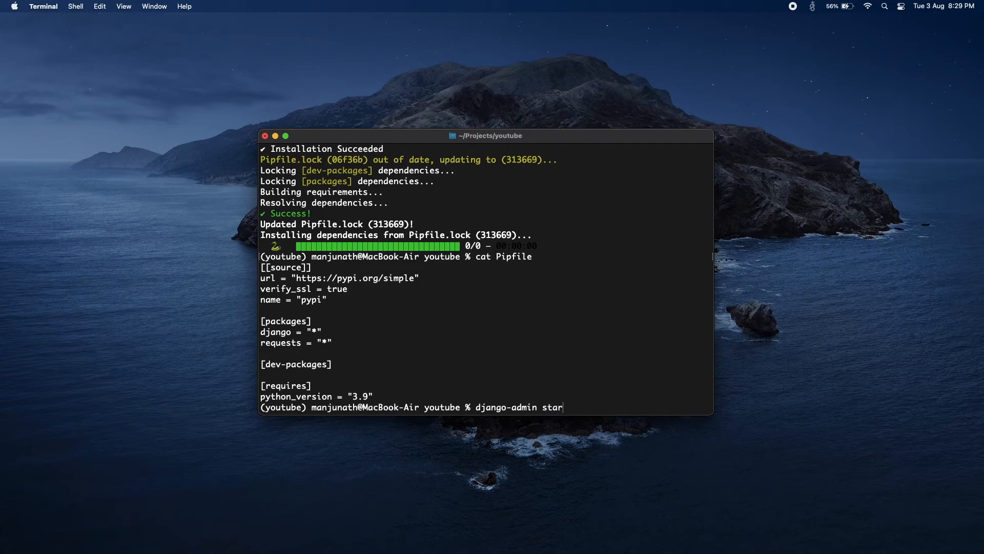
type("tprojec")
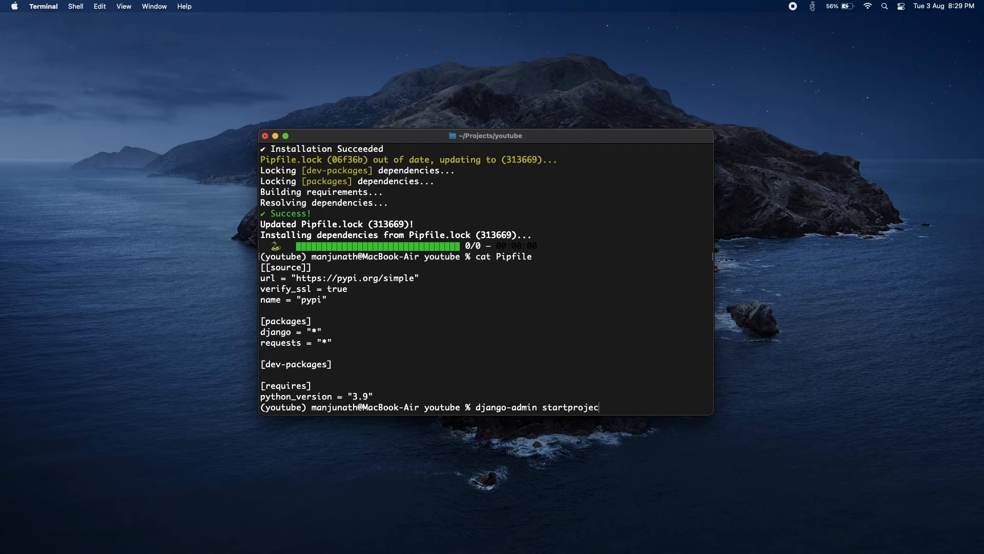
type("test")
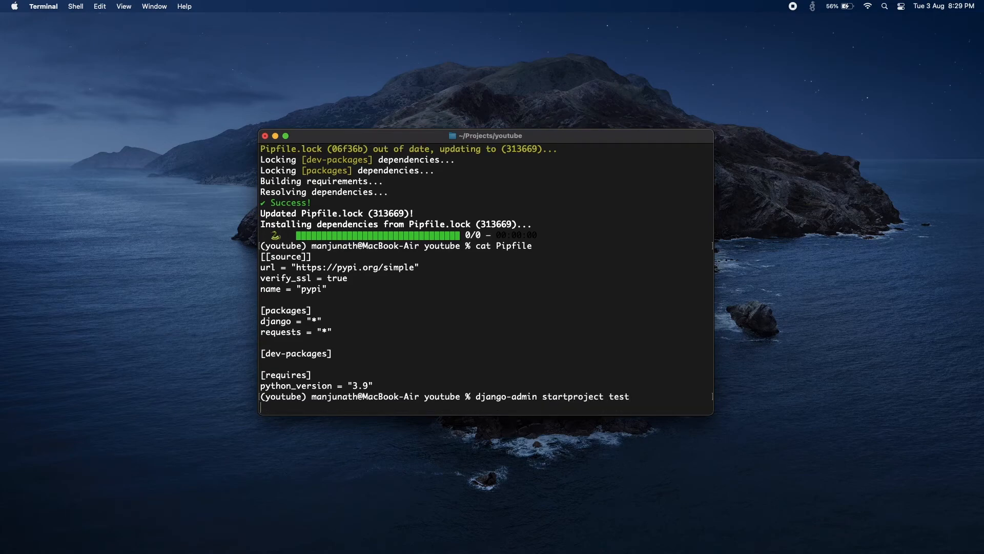
key("Return")
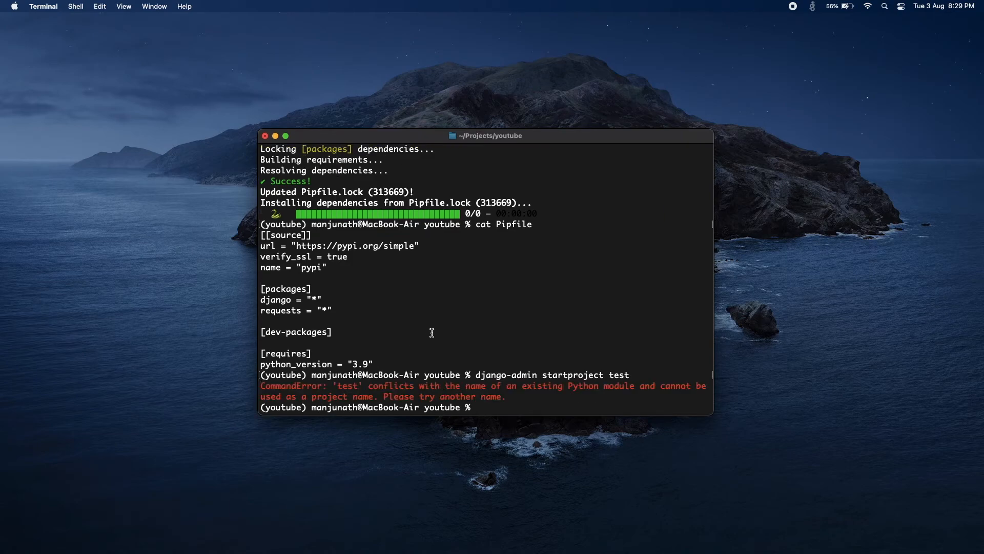
Create the Django project testMyyoutube with django-admin startproject instead
type("django-admin startproject test")
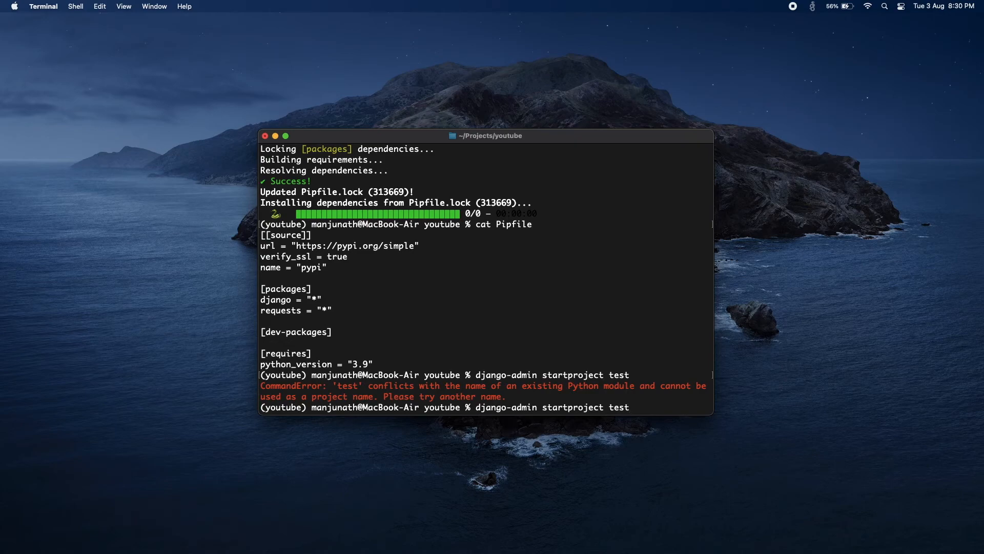
type("My")
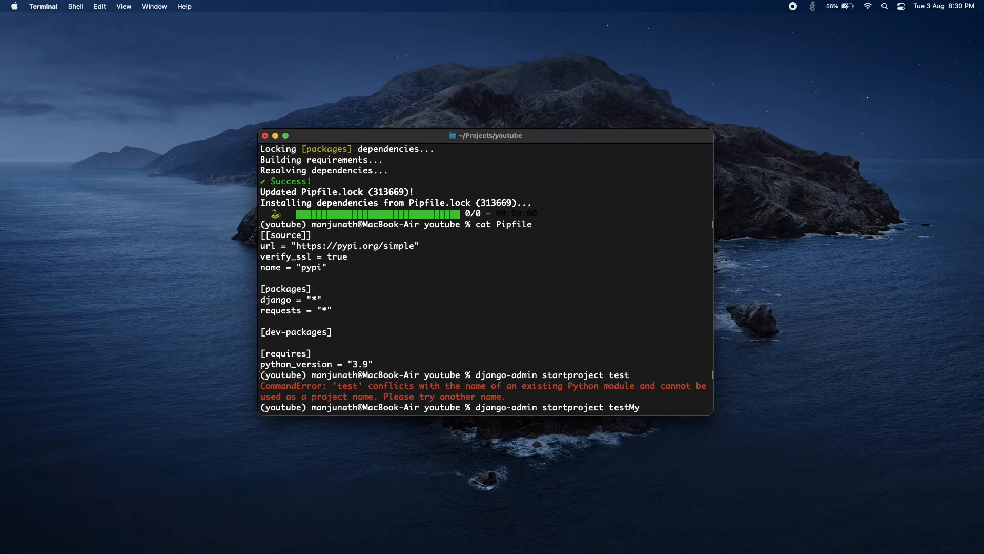
type("youtube")
type("ls")
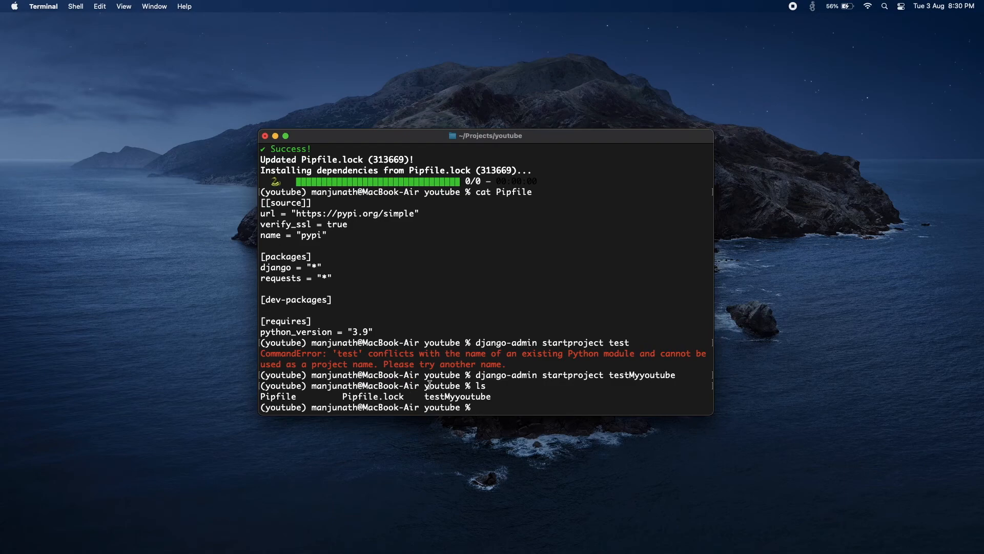
Move into testMyyoutube, note manage.py in its listing, and exit the virtual environment
double_click(459, 396)
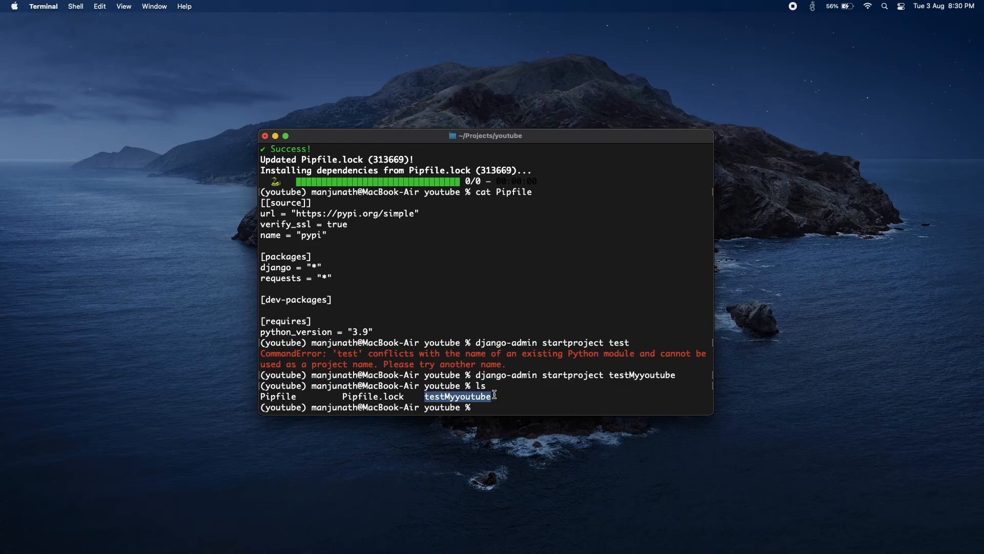
type("cd testMyyoutube")
type("ls")
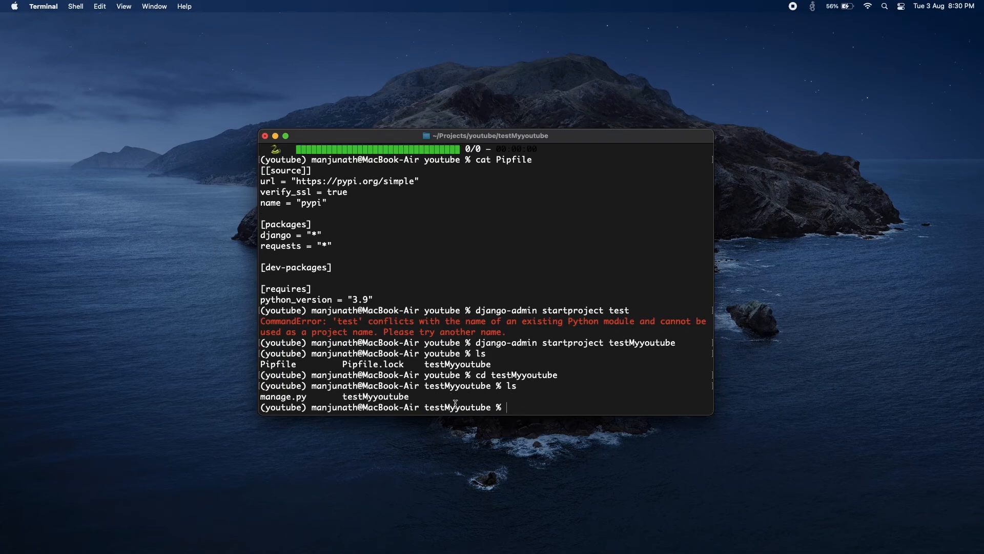
mouse_move(261, 399)
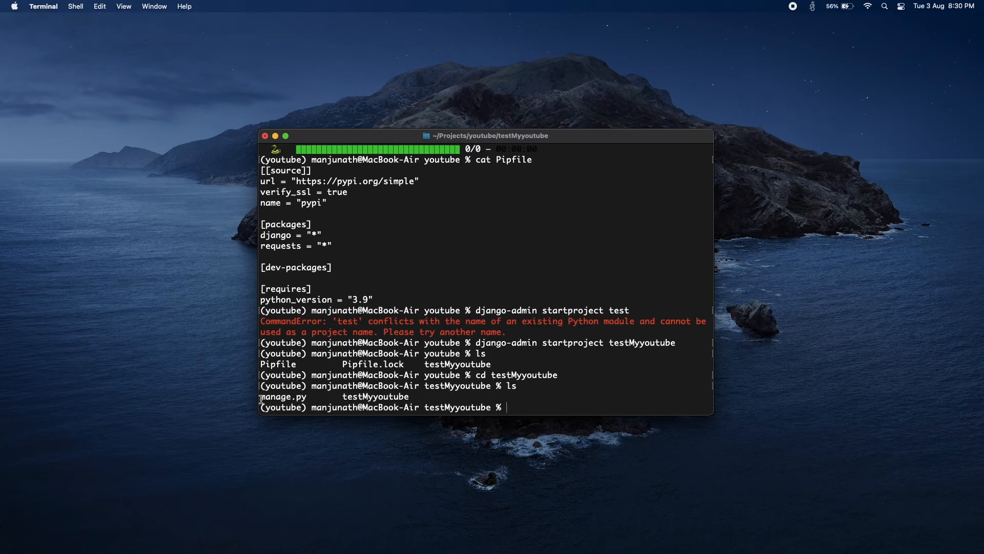
double_click(283, 396)
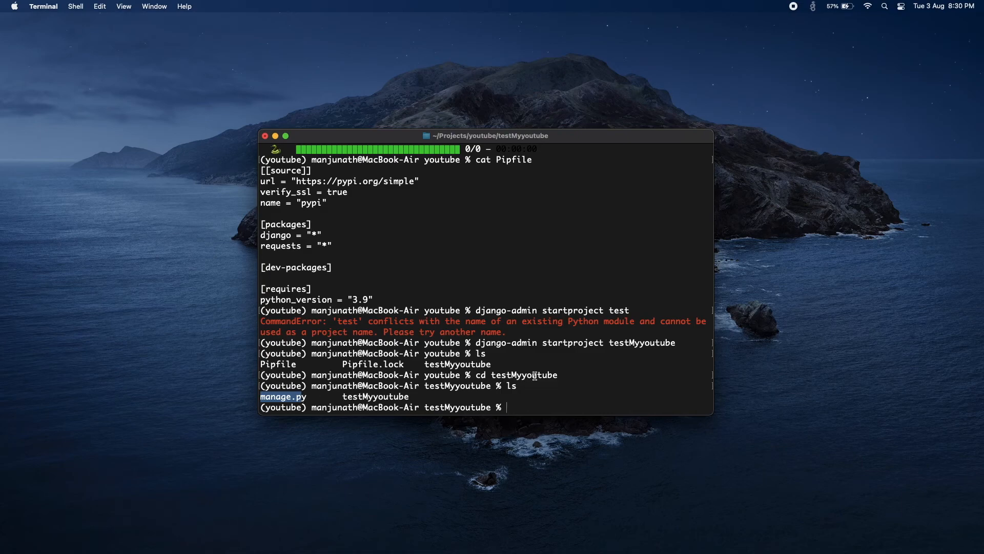
type("exit")
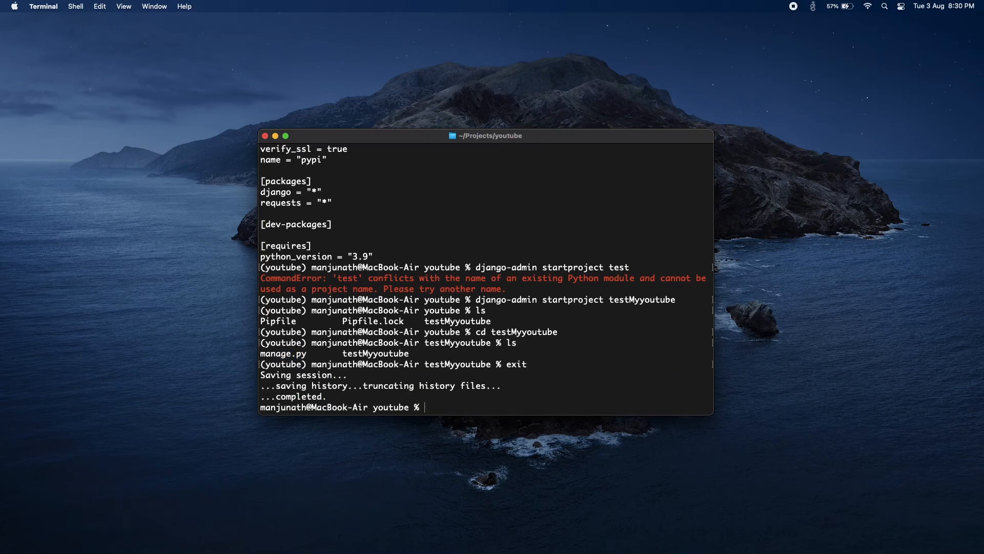
mouse_move(516, 351)
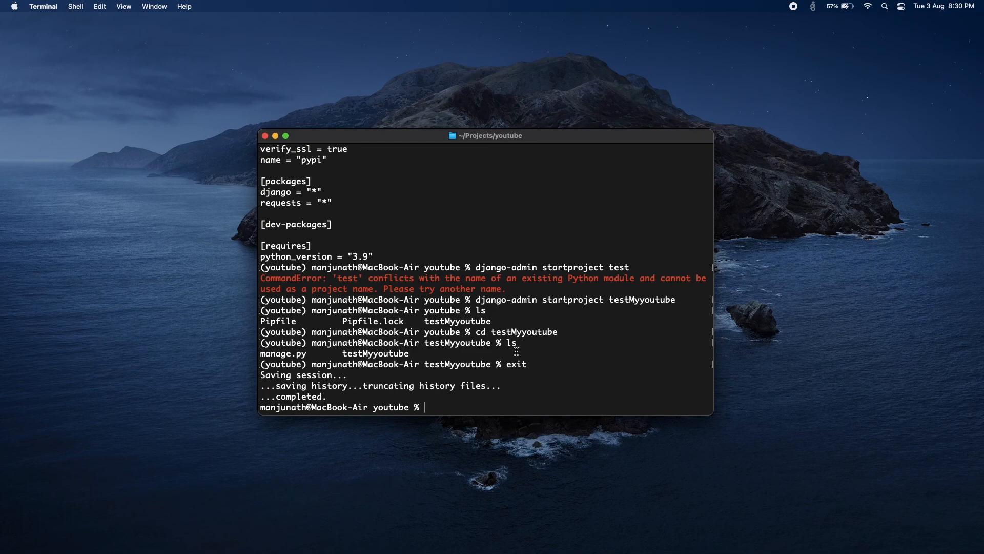
mouse_move(401, 321)
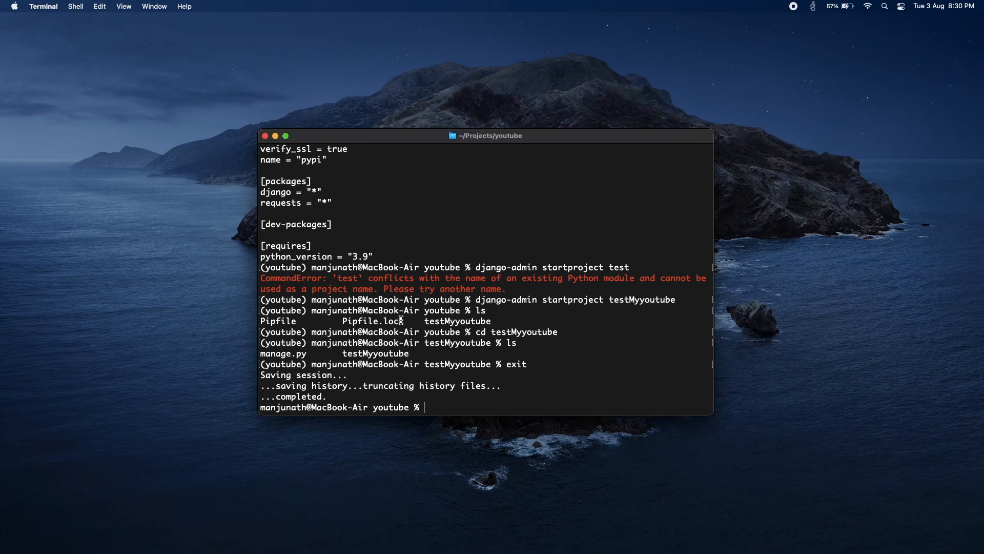
mouse_move(429, 289)
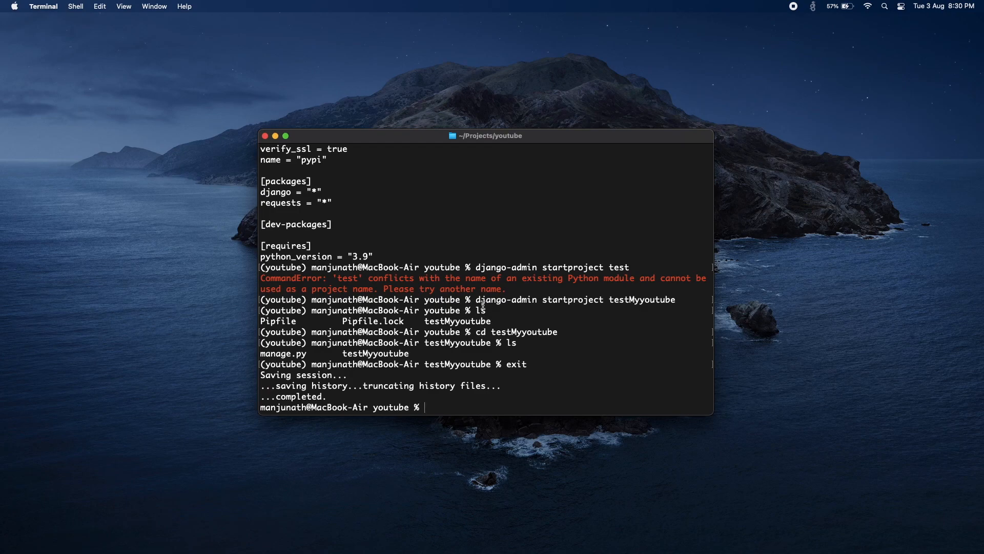
mouse_move(463, 321)
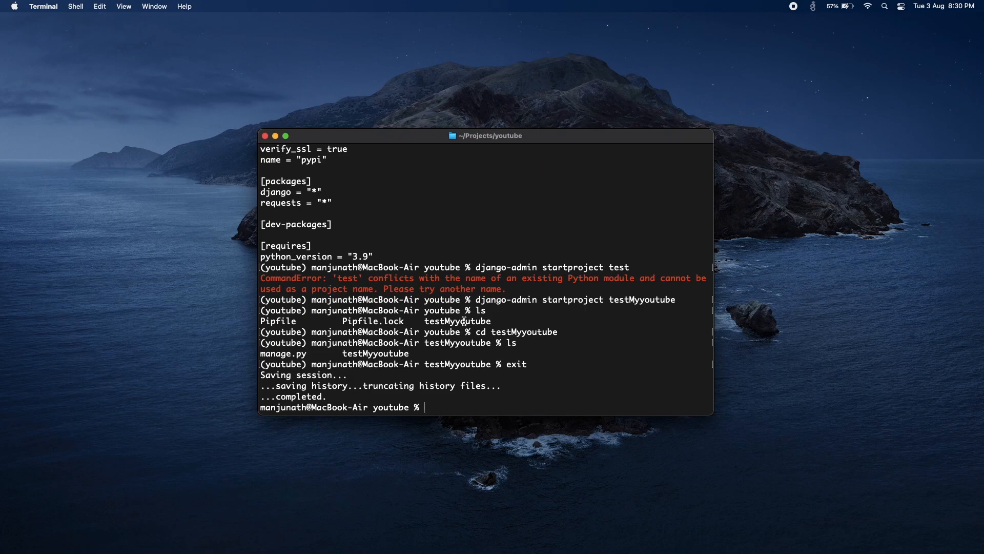